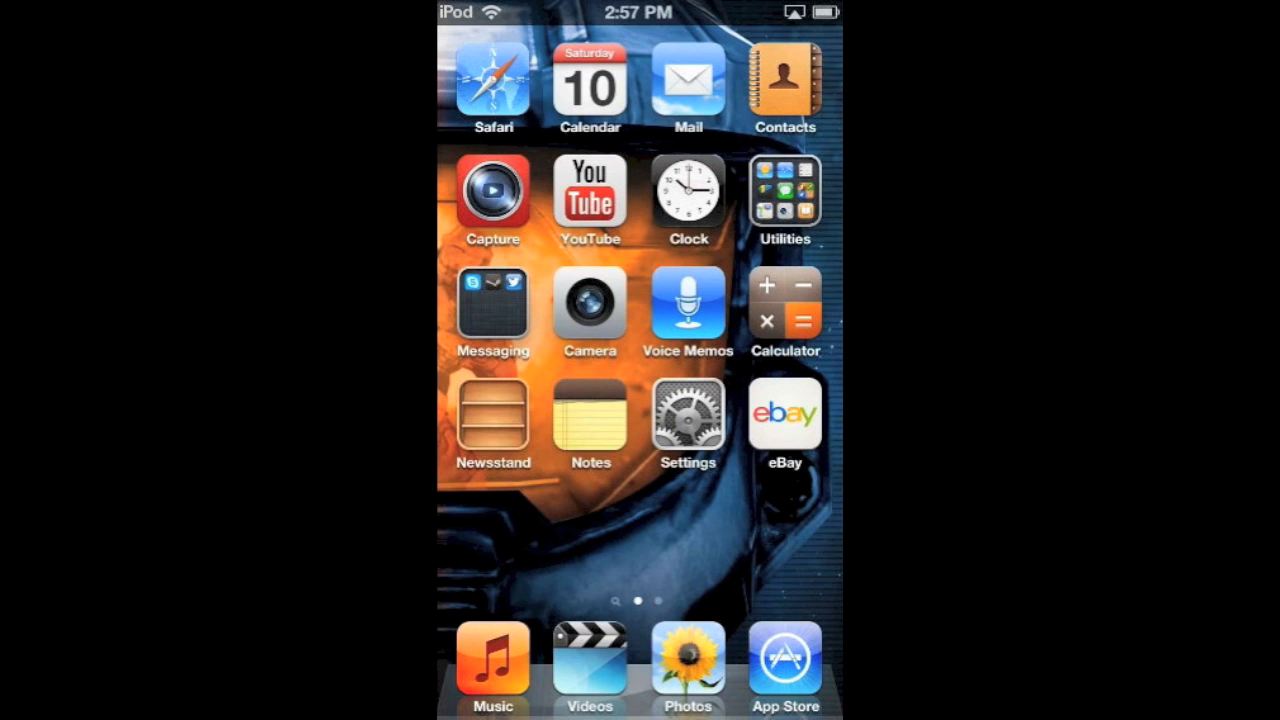
# - Load the Emu4iOS Downloads page in Safari from the saved bookmark
pyautogui.hscroll(-3)
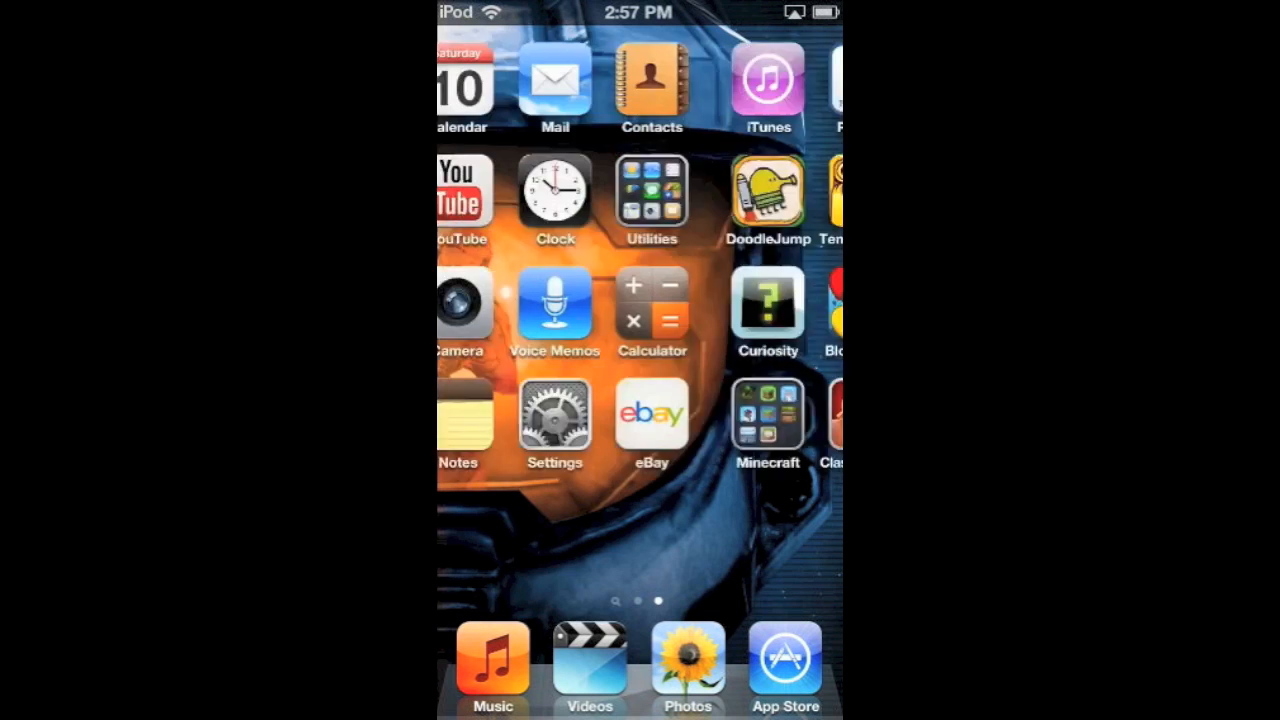
pyautogui.hscroll(3)
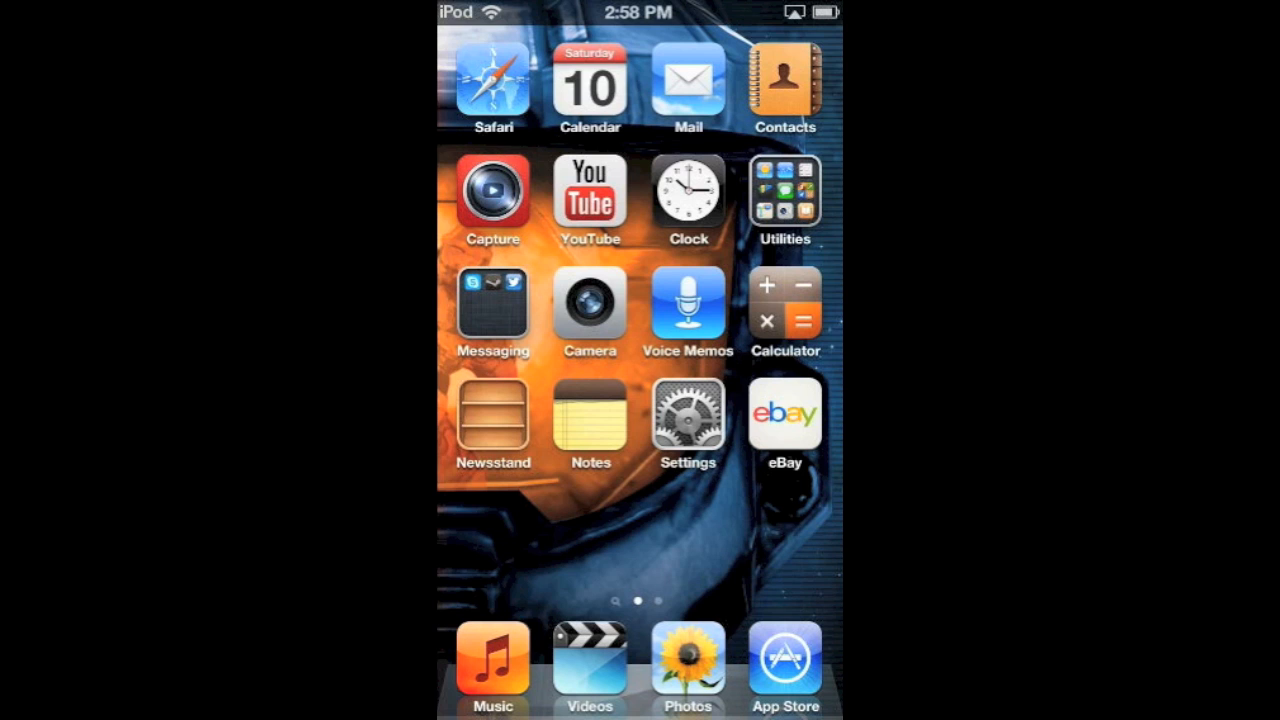
pyautogui.click(492, 78)
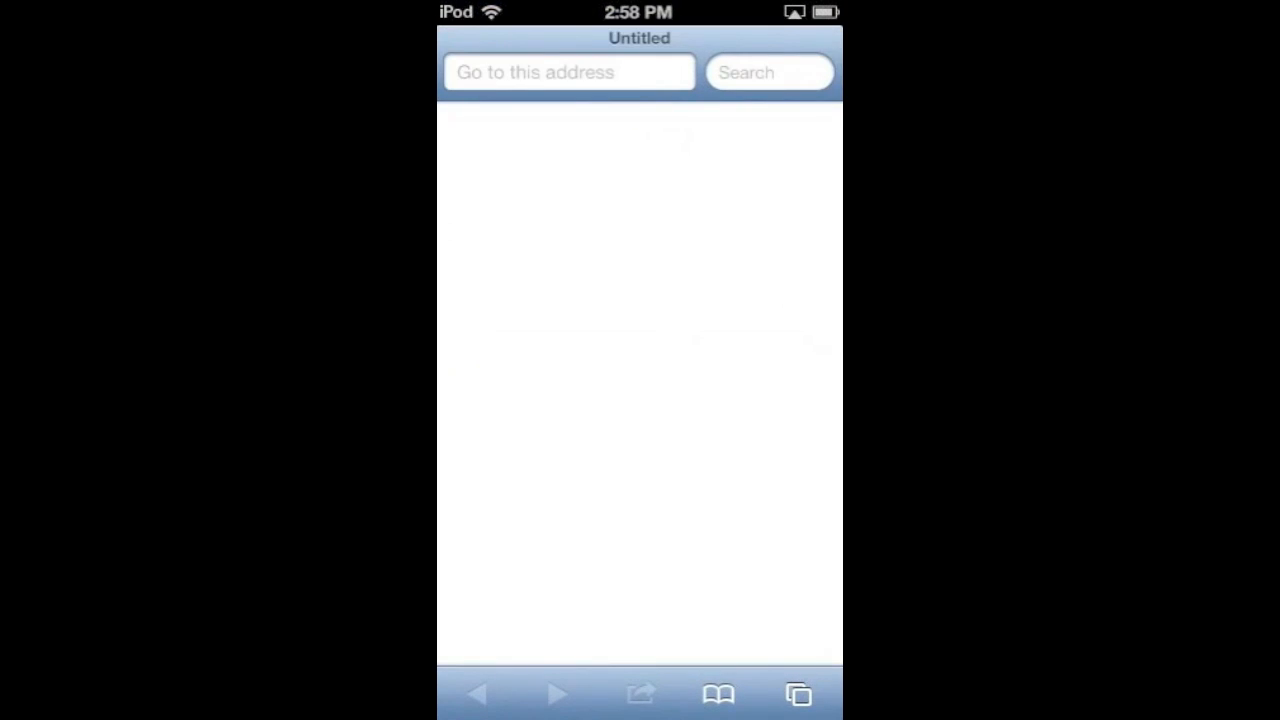
pyautogui.click(718, 692)
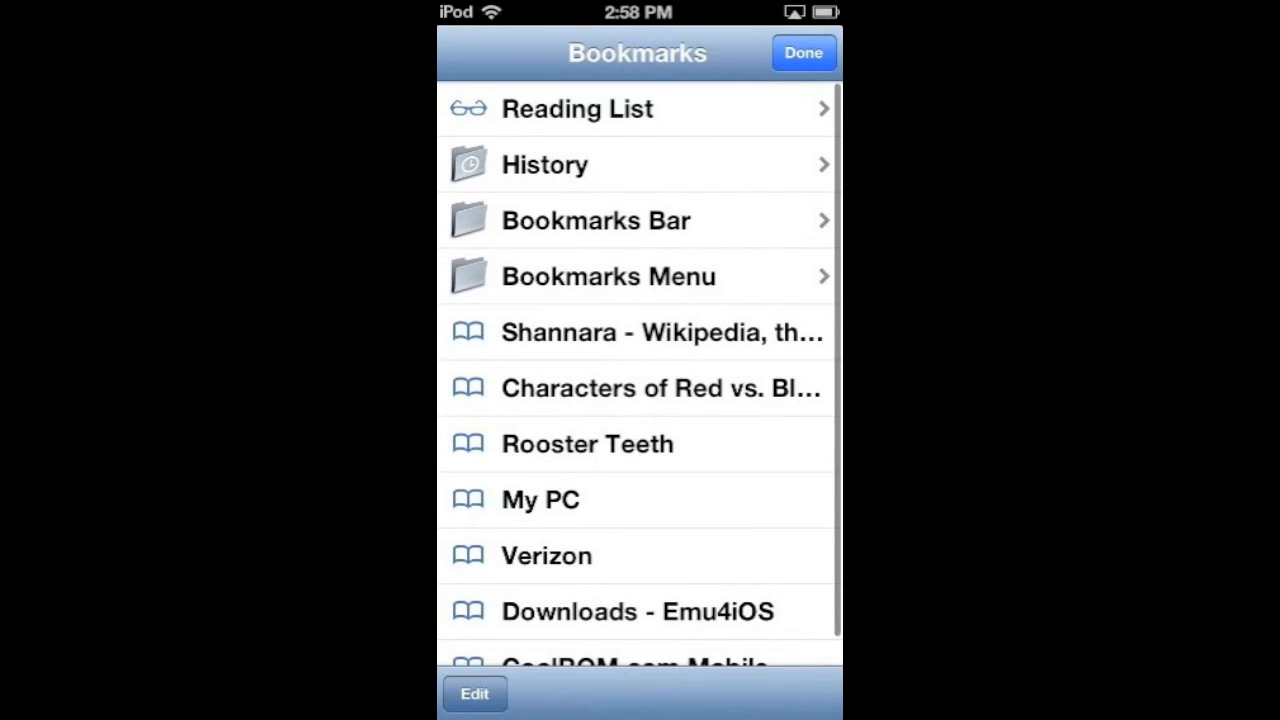
pyautogui.click(636, 612)
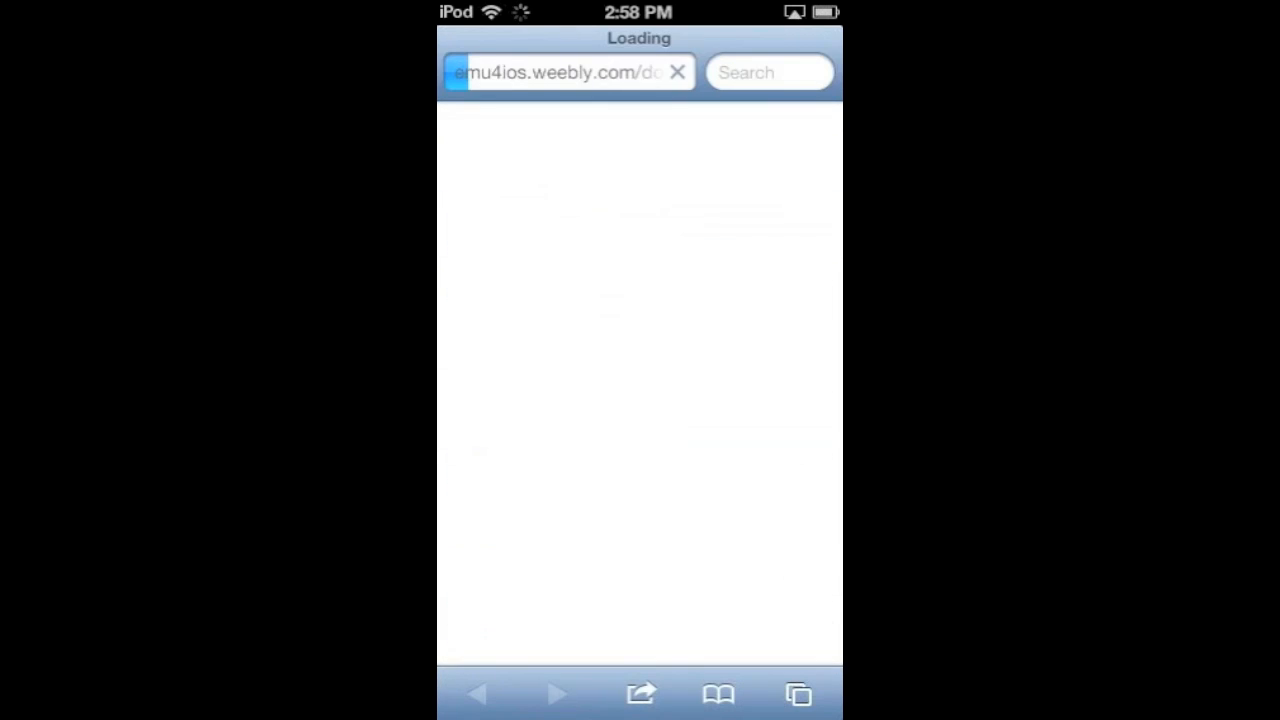
# - Select the Emu4iOS page address in the URL bar and bring up its text options
pyautogui.click(564, 72)
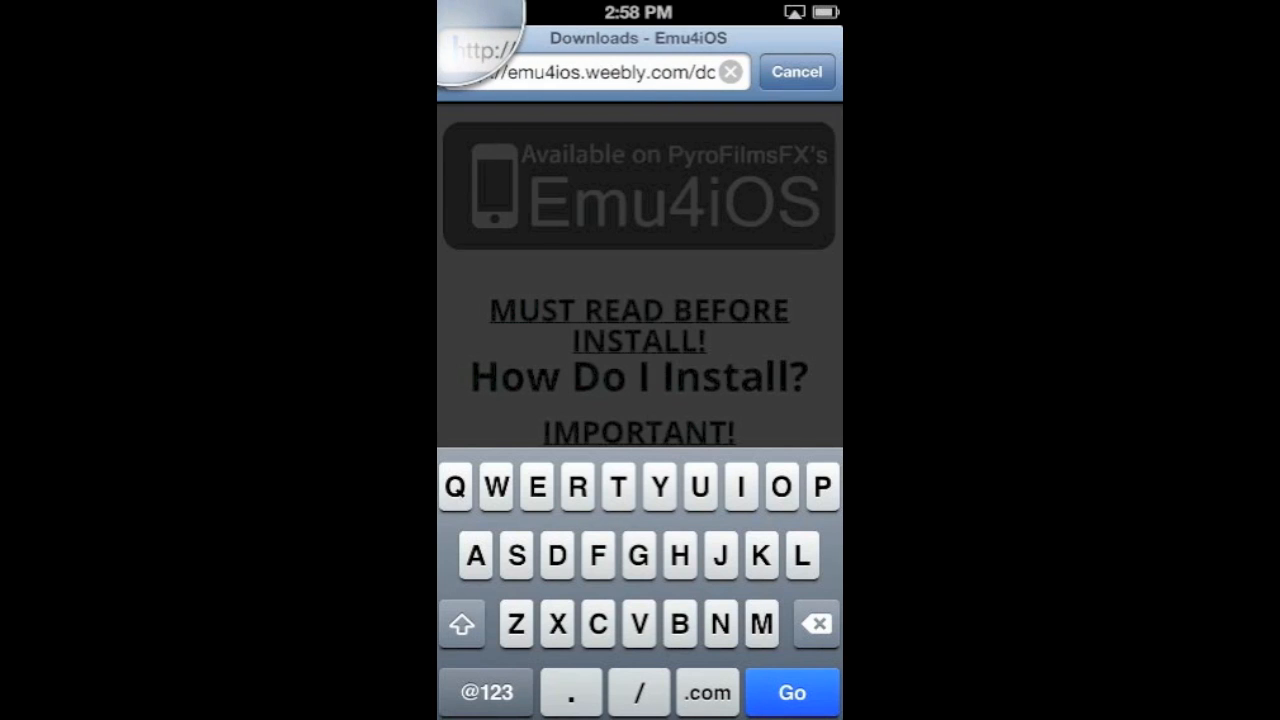
pyautogui.click(580, 72)
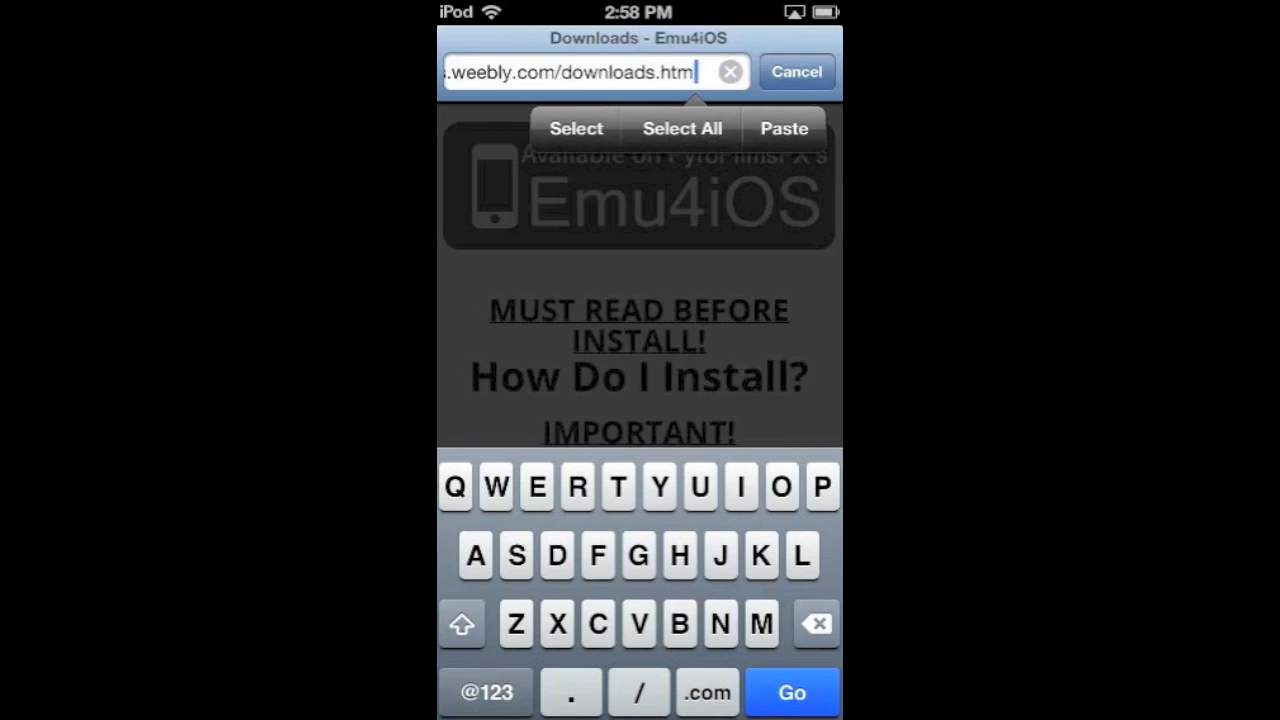
pyautogui.click(792, 692)
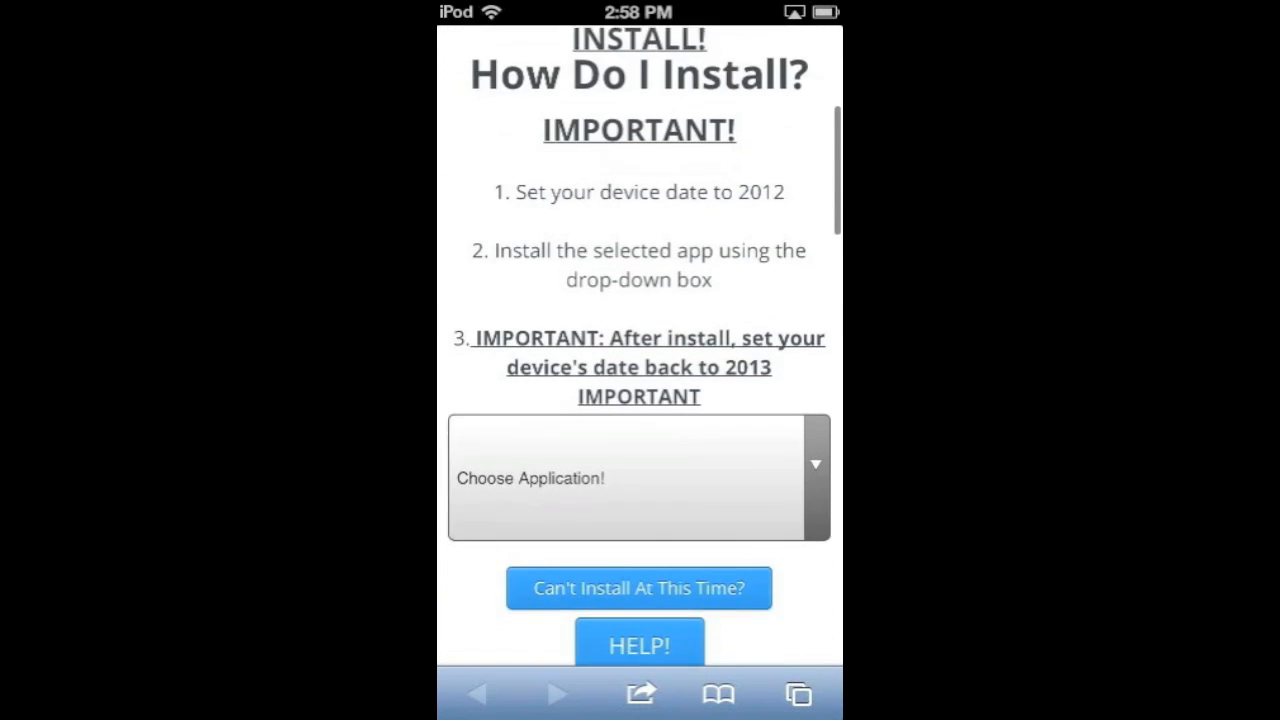
# - Browse the Emu4iOS app carousel (RetroArch, SiOS, SNES4iOS) and return to the Home Screen
pyautogui.scroll(-3)
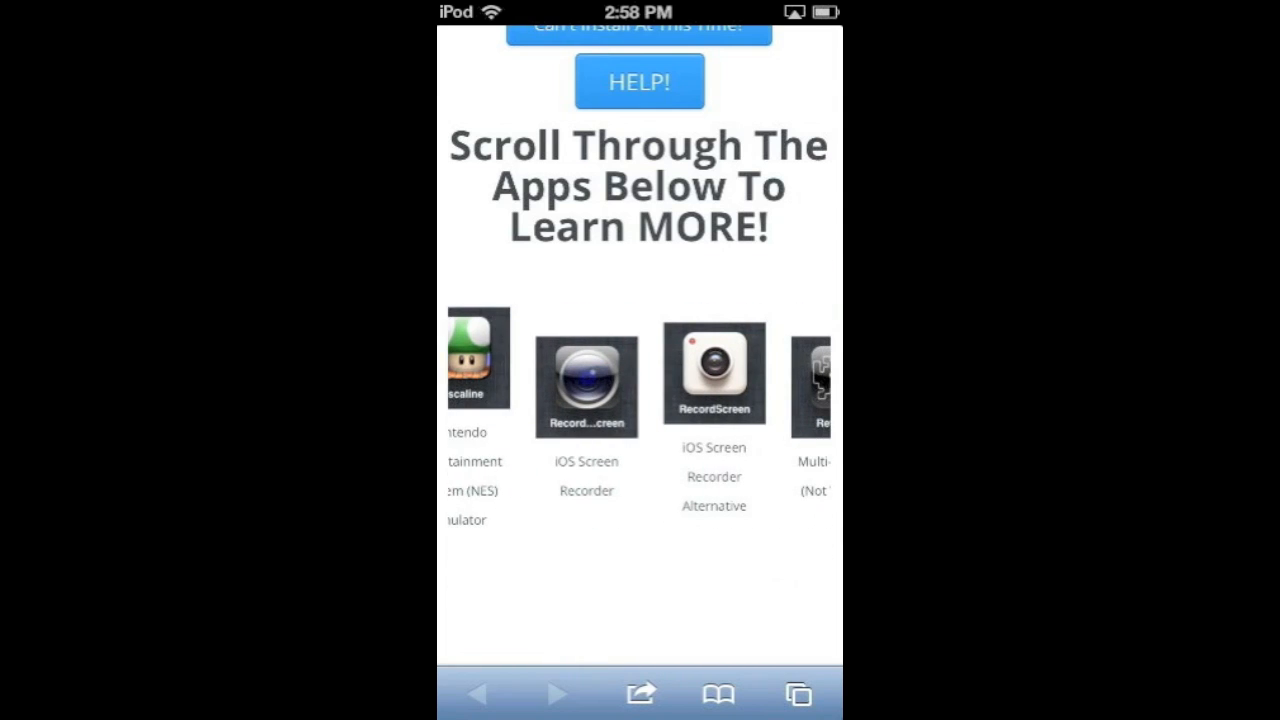
pyautogui.hscroll(-3)
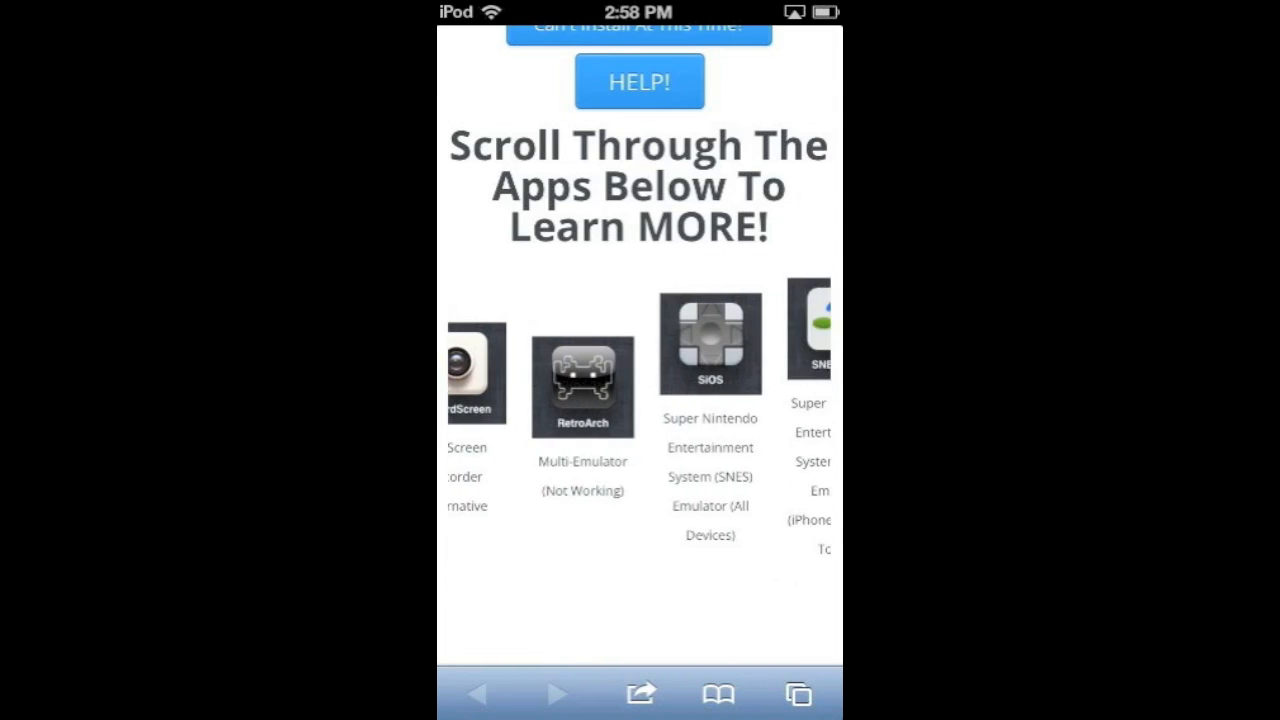
pyautogui.hscroll(-3)
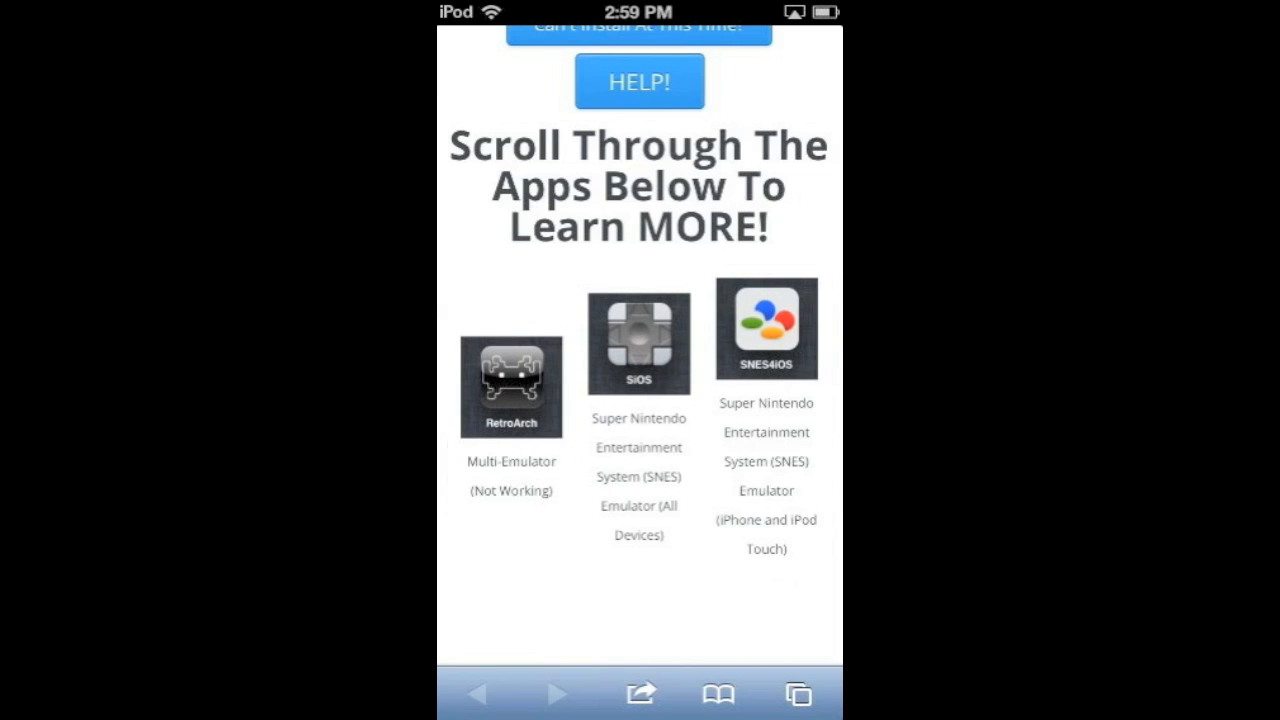
pyautogui.scroll(3)
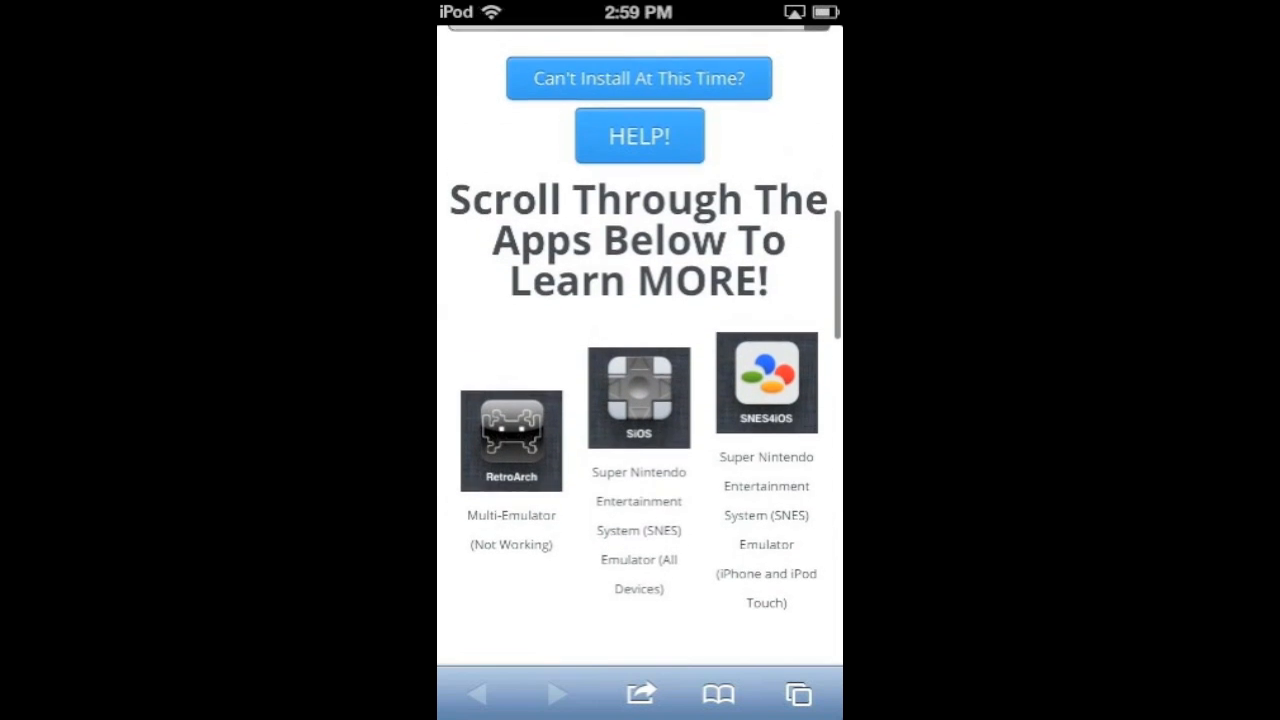
pyautogui.scroll(-3)
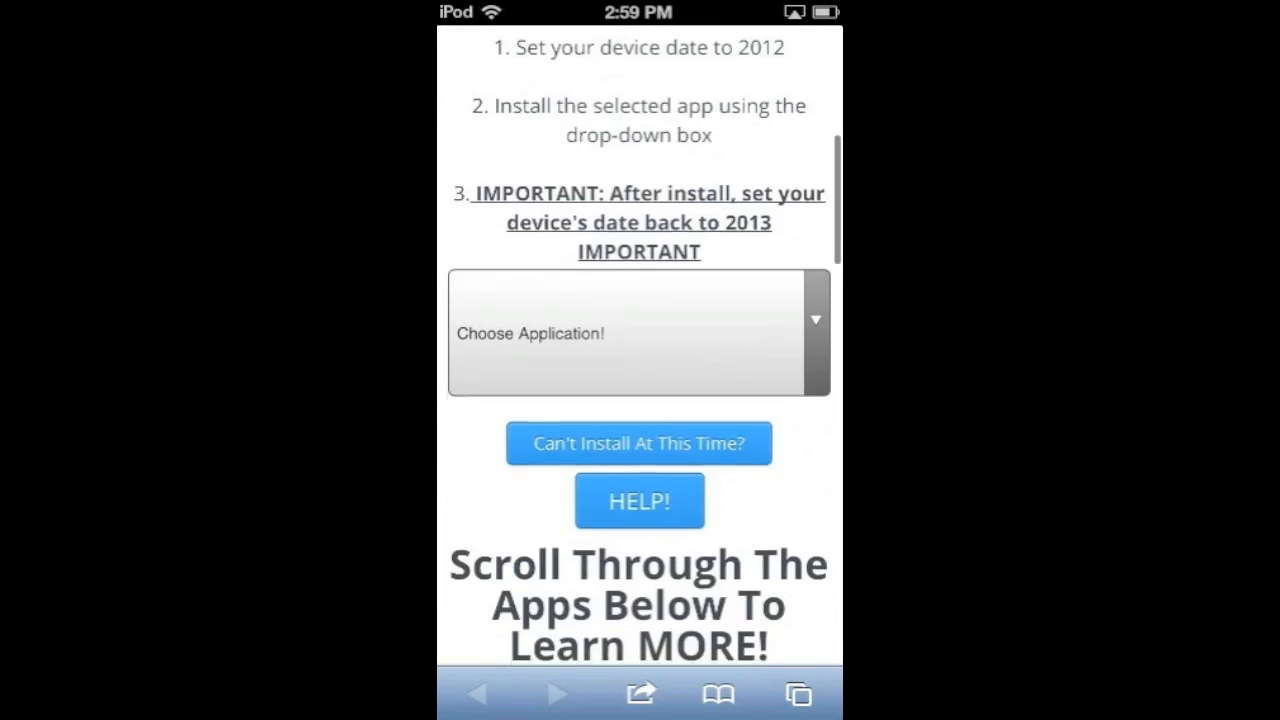
pyautogui.click(638, 332)
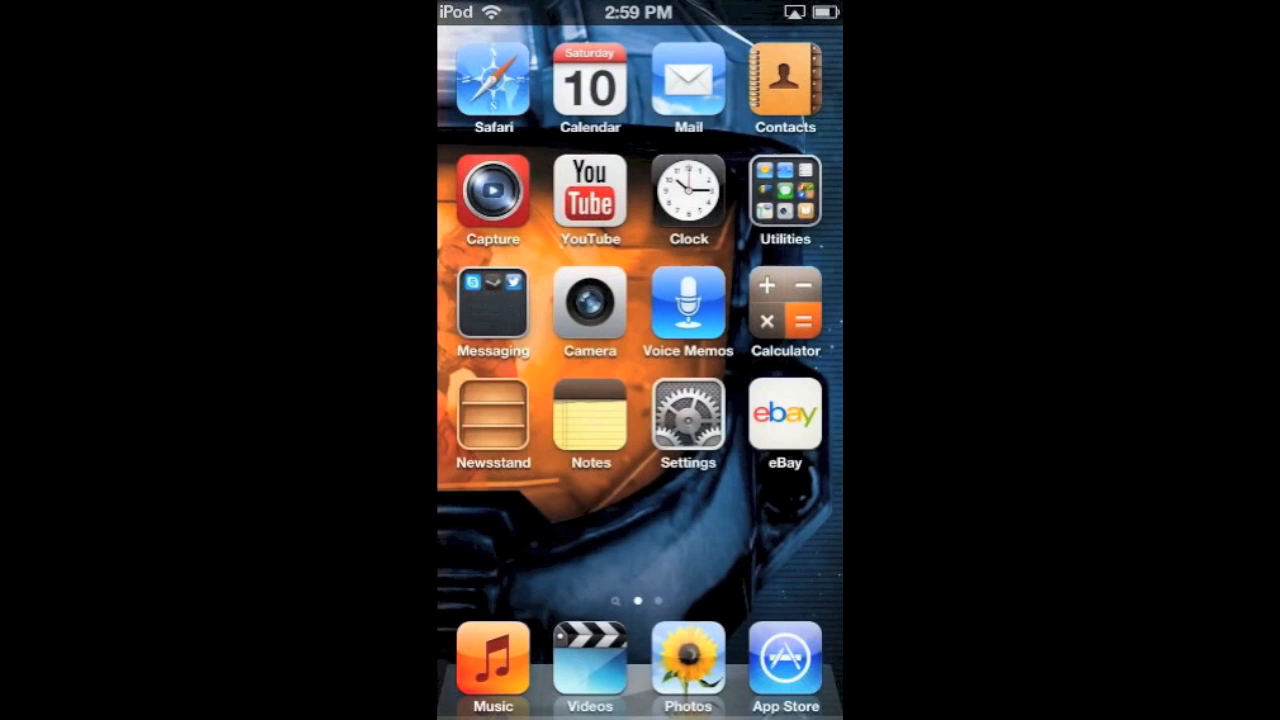
# - In Settings > General > Date & Time, set the device year back to 2012
pyautogui.click(688, 418)
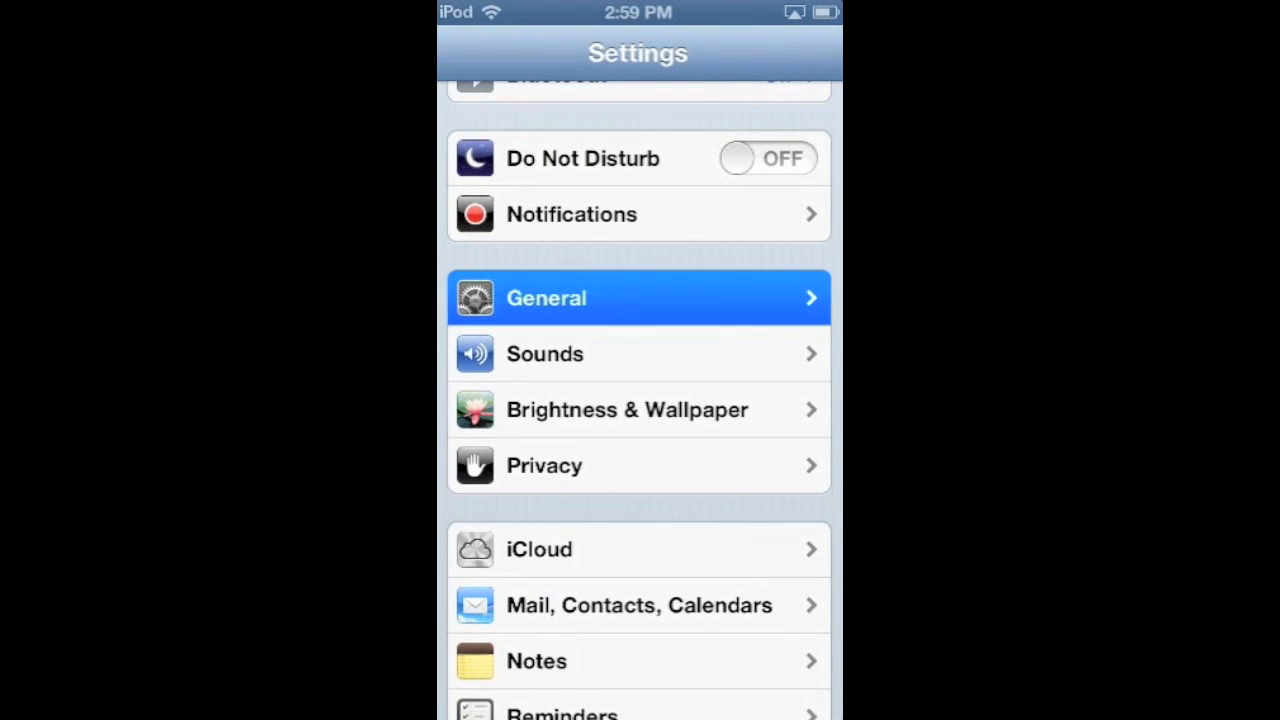
pyautogui.click(636, 296)
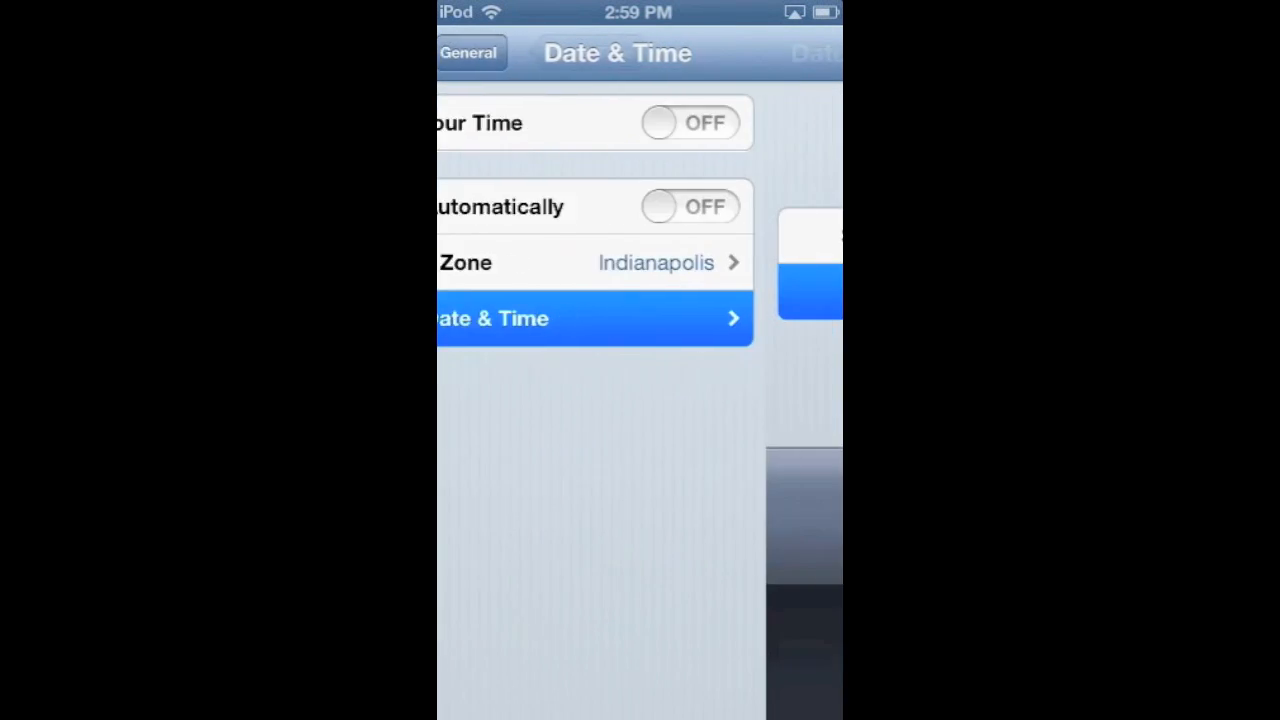
pyautogui.click(596, 318)
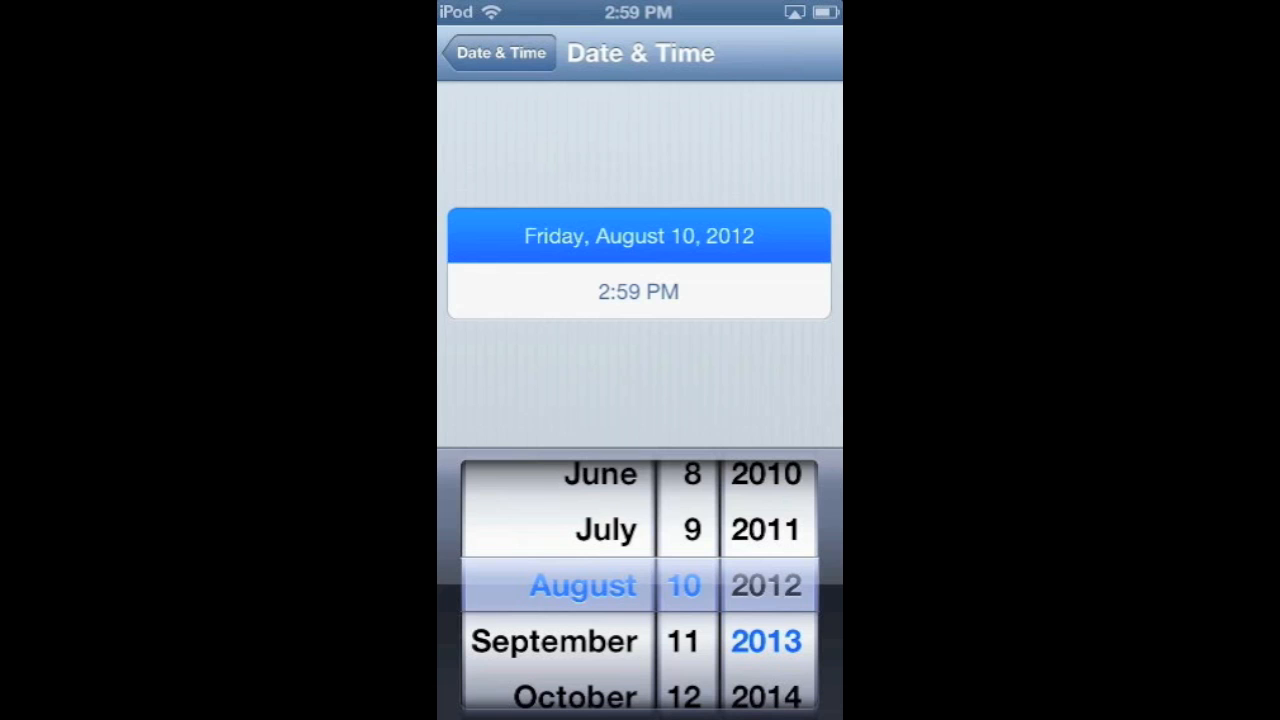
pyautogui.click(496, 52)
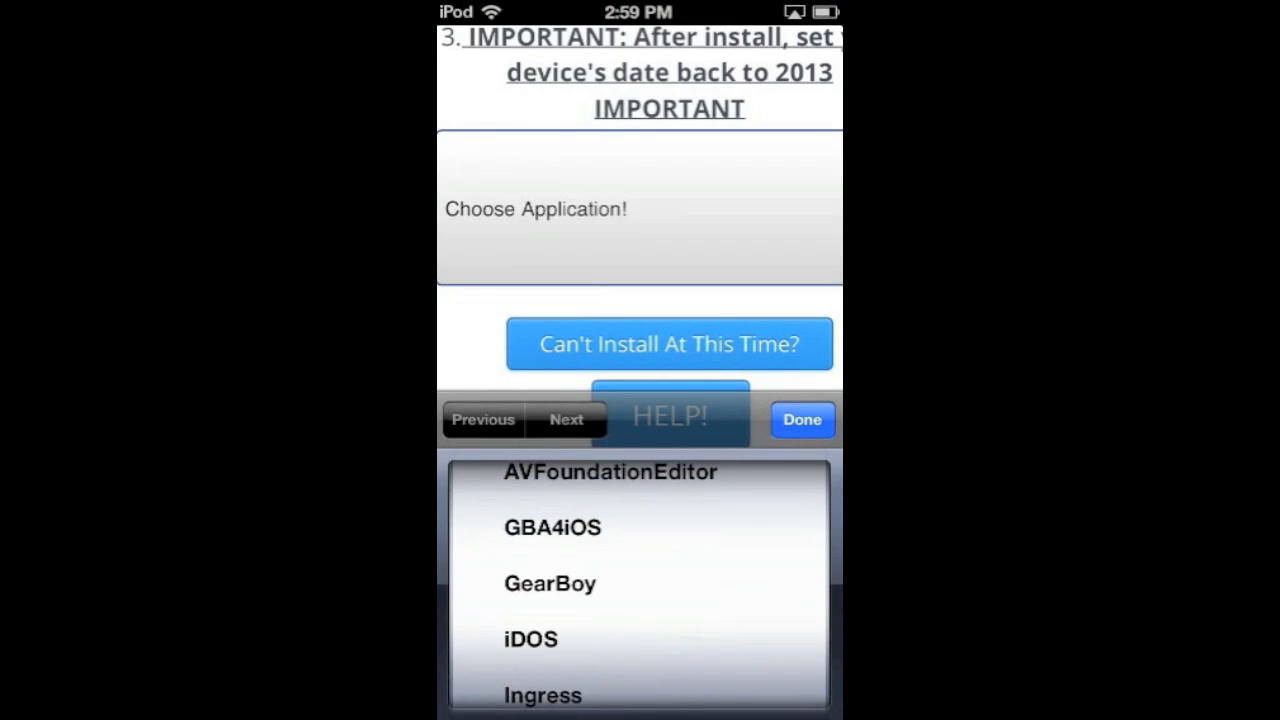
# - Choose GBA4iOS in the Emu4iOS application picker and confirm the install
pyautogui.click(552, 528)
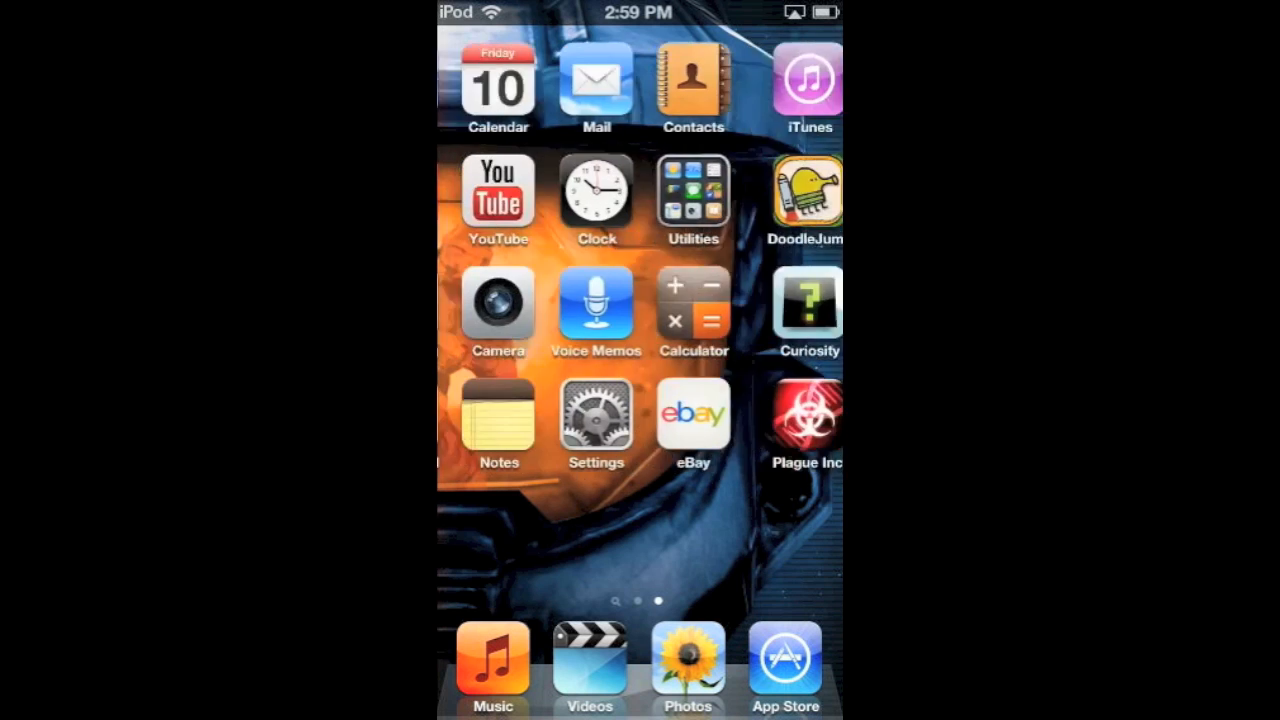
pyautogui.click(596, 414)
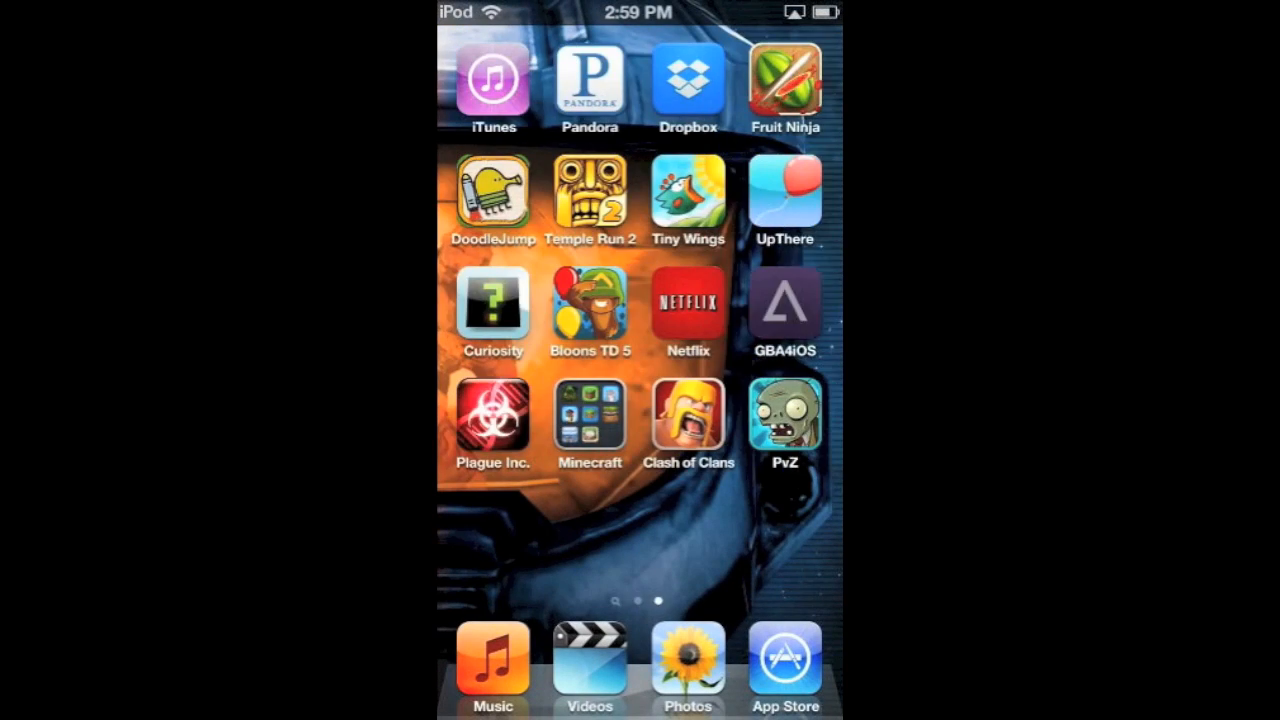
pyautogui.click(784, 304)
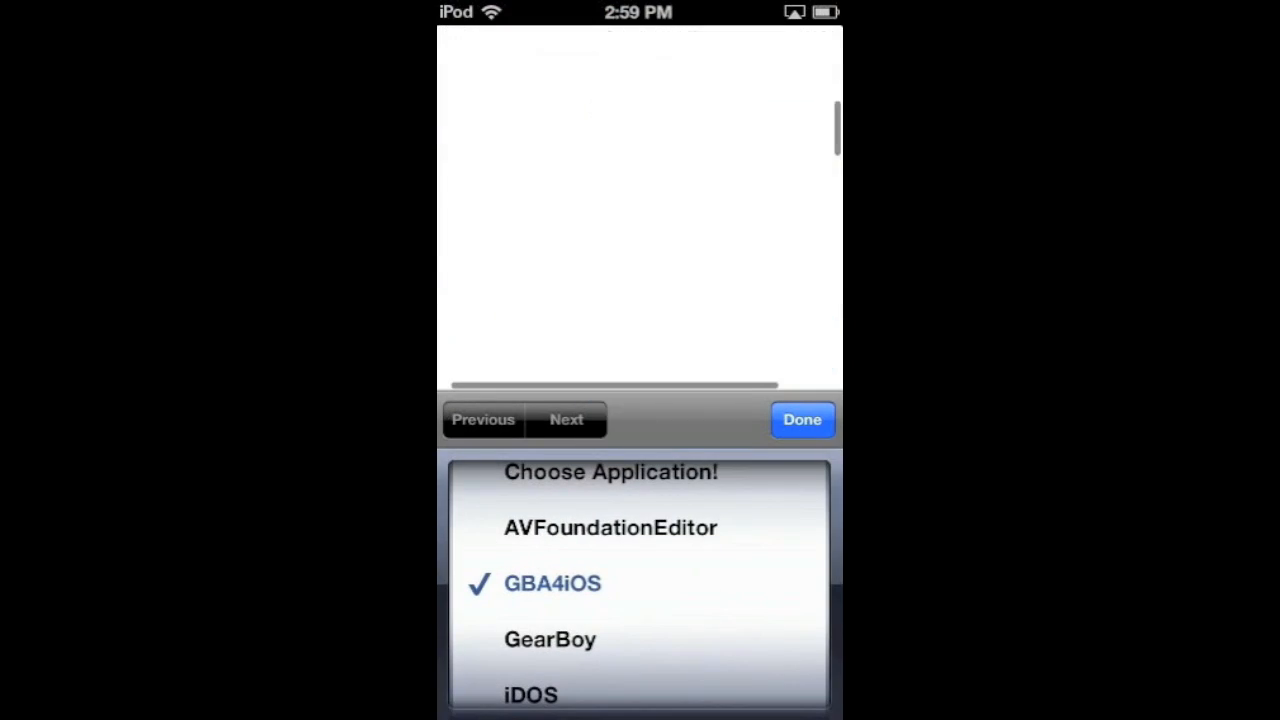
# - Accept the GBA4iOS install prompt, then dismiss the 'Unable to Download Application' alert
pyautogui.click(802, 420)
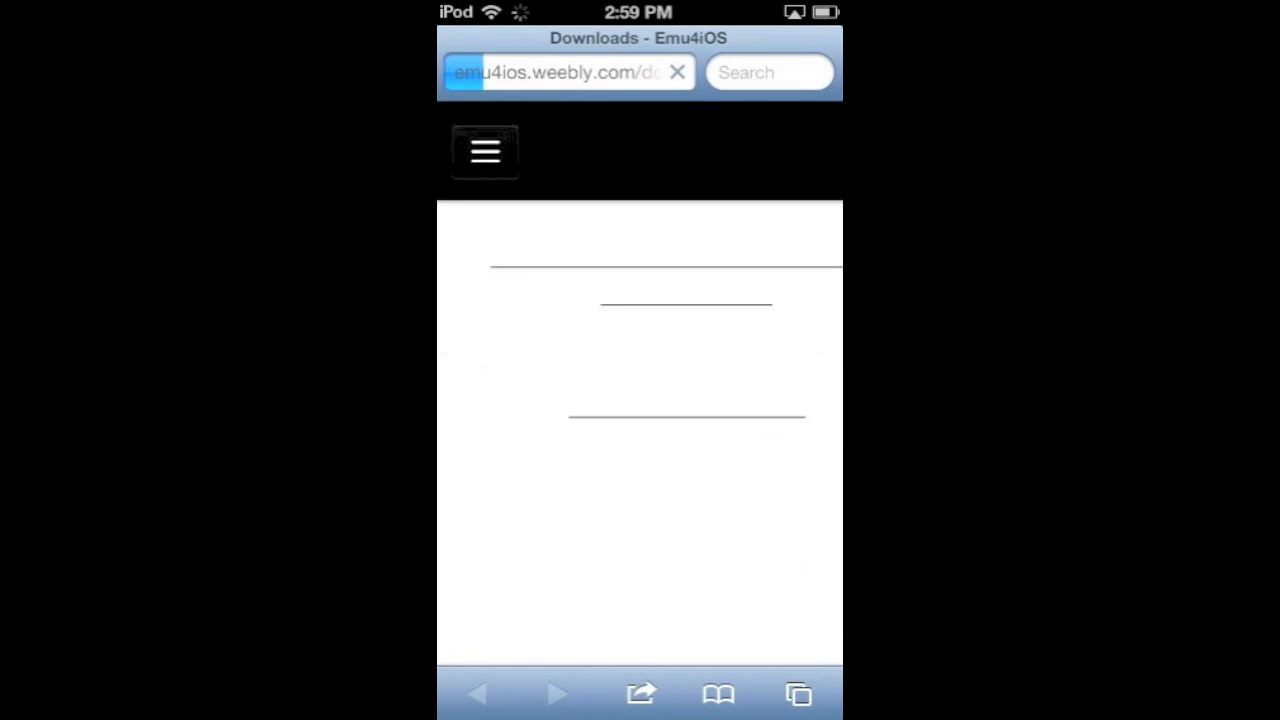
pyautogui.scroll(-3)
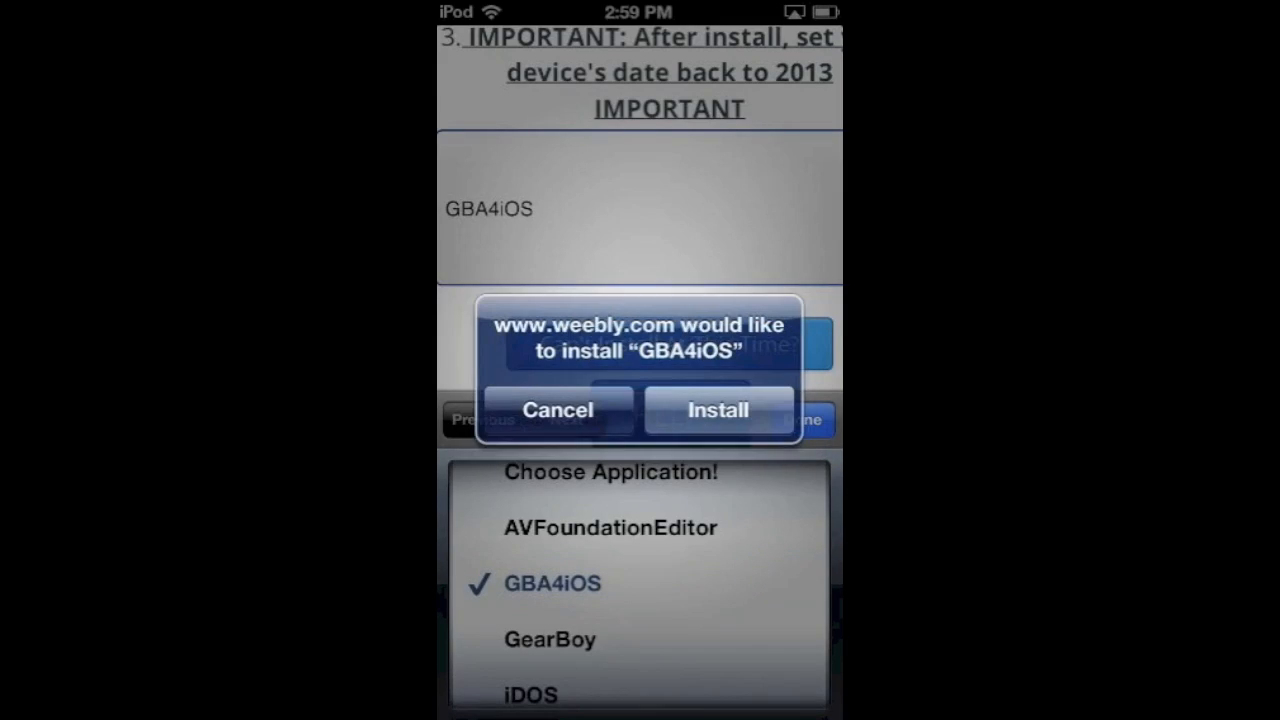
pyautogui.click(718, 410)
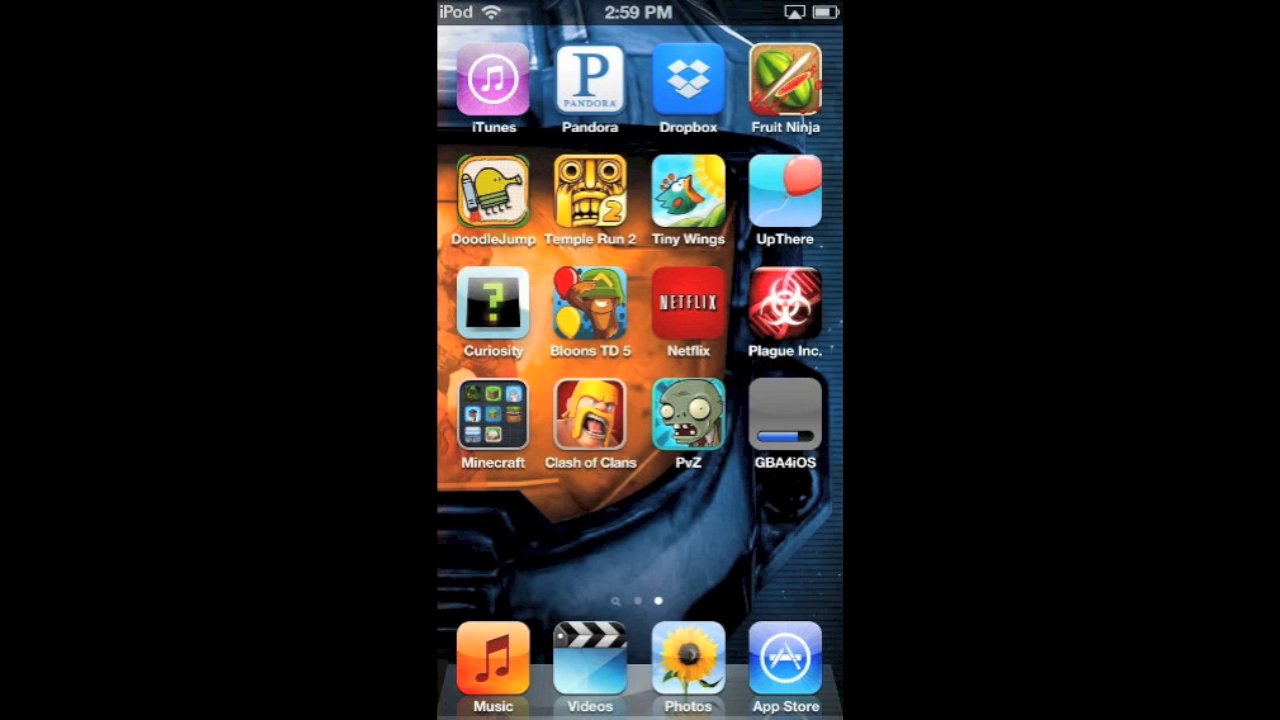
pyautogui.click(784, 410)
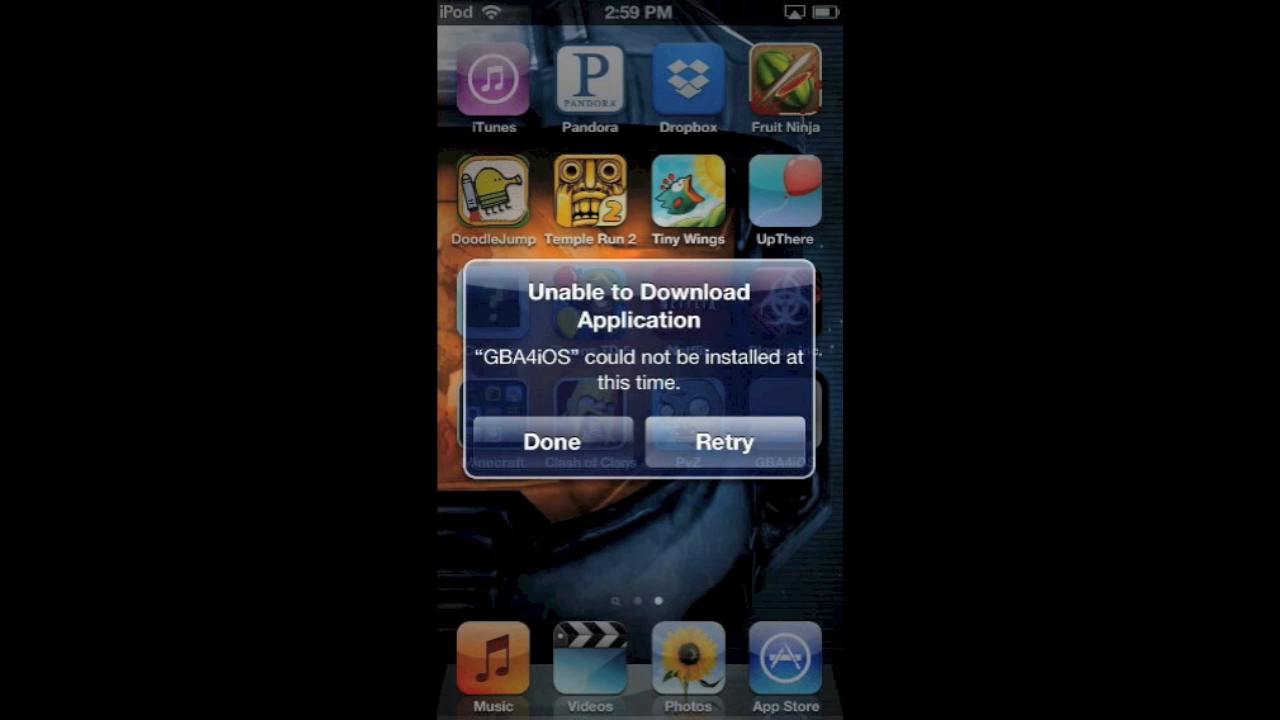
pyautogui.click(552, 442)
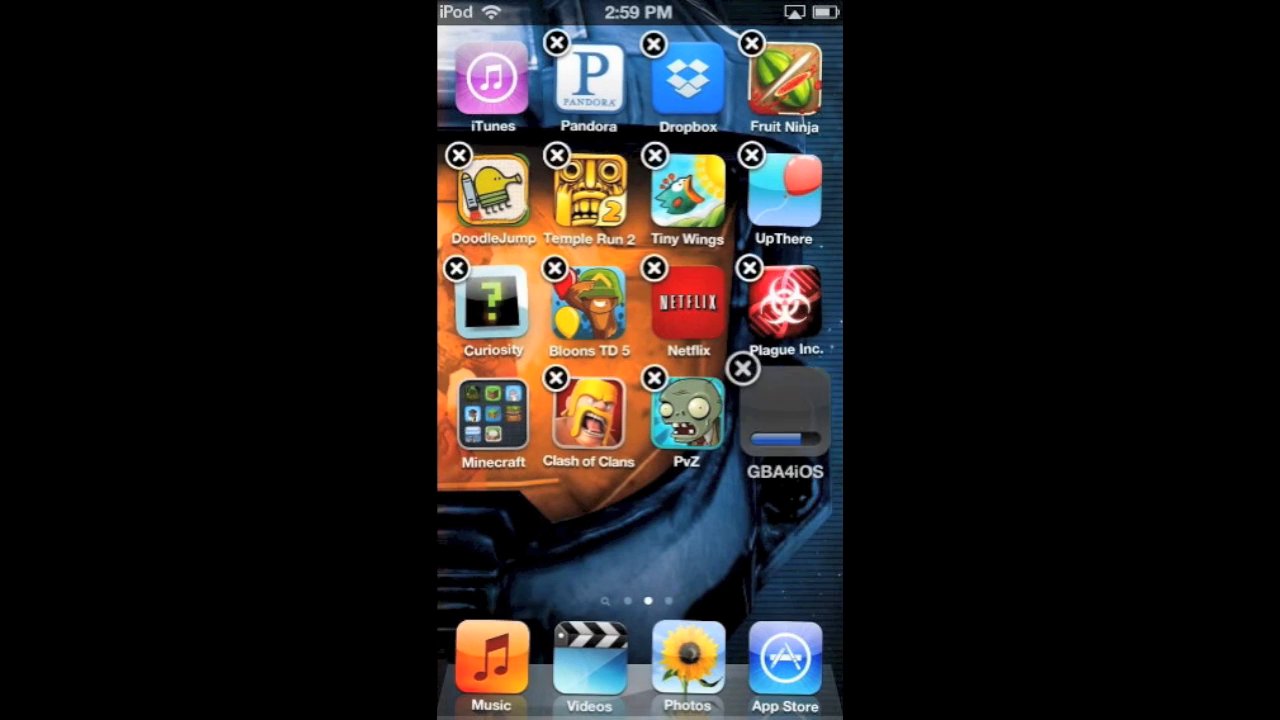
# - Re-select GBA4iOS from the Emu4iOS app picker to retry the install
pyautogui.click(742, 370)
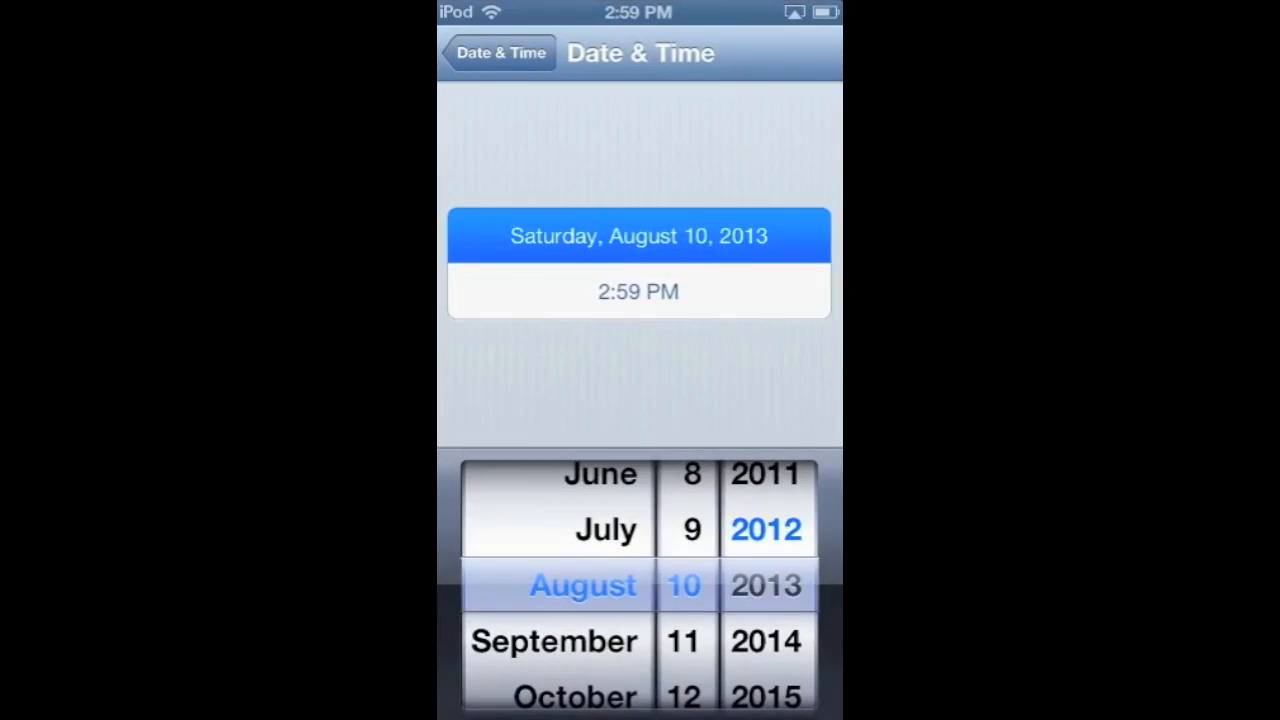
pyautogui.scroll(-3)
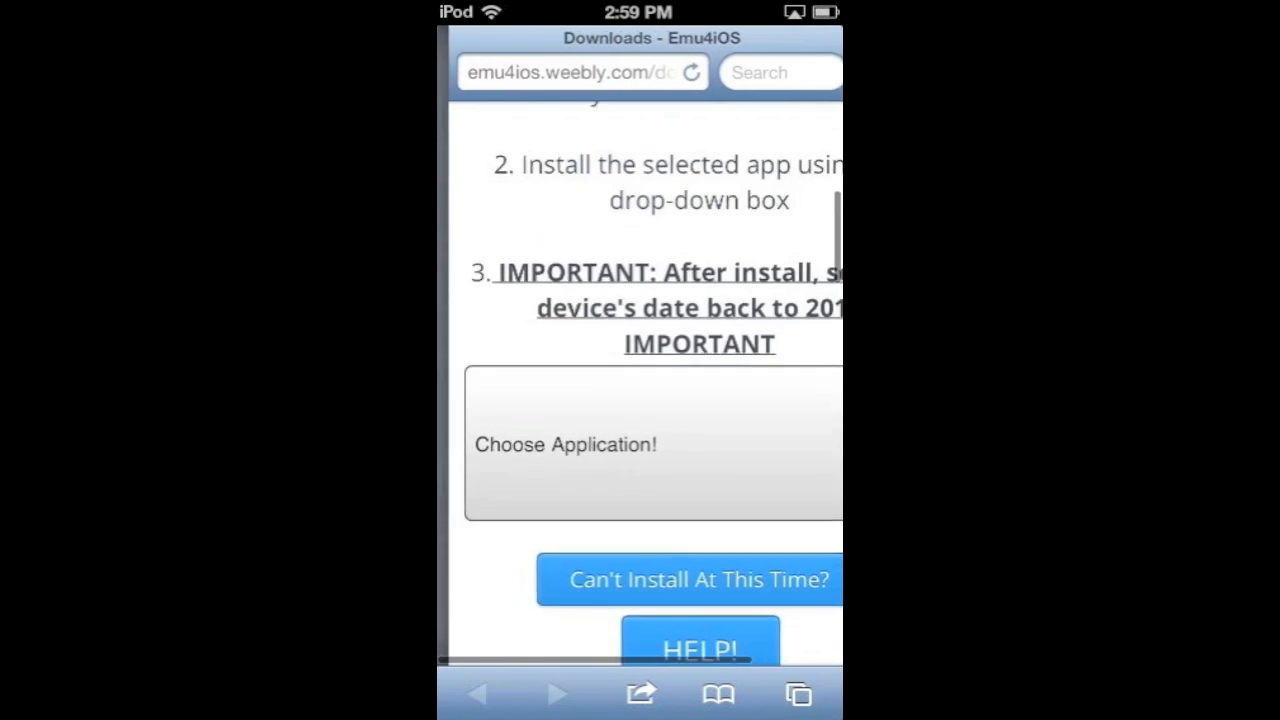
pyautogui.click(640, 444)
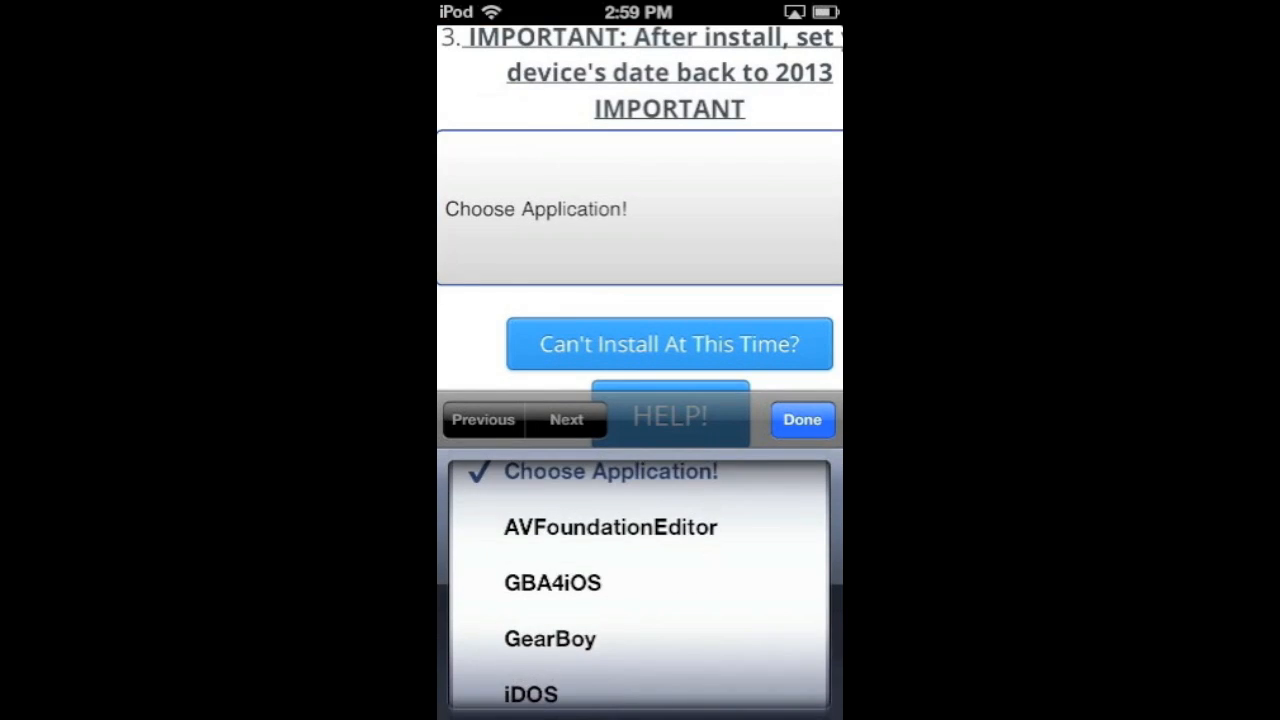
pyautogui.click(802, 420)
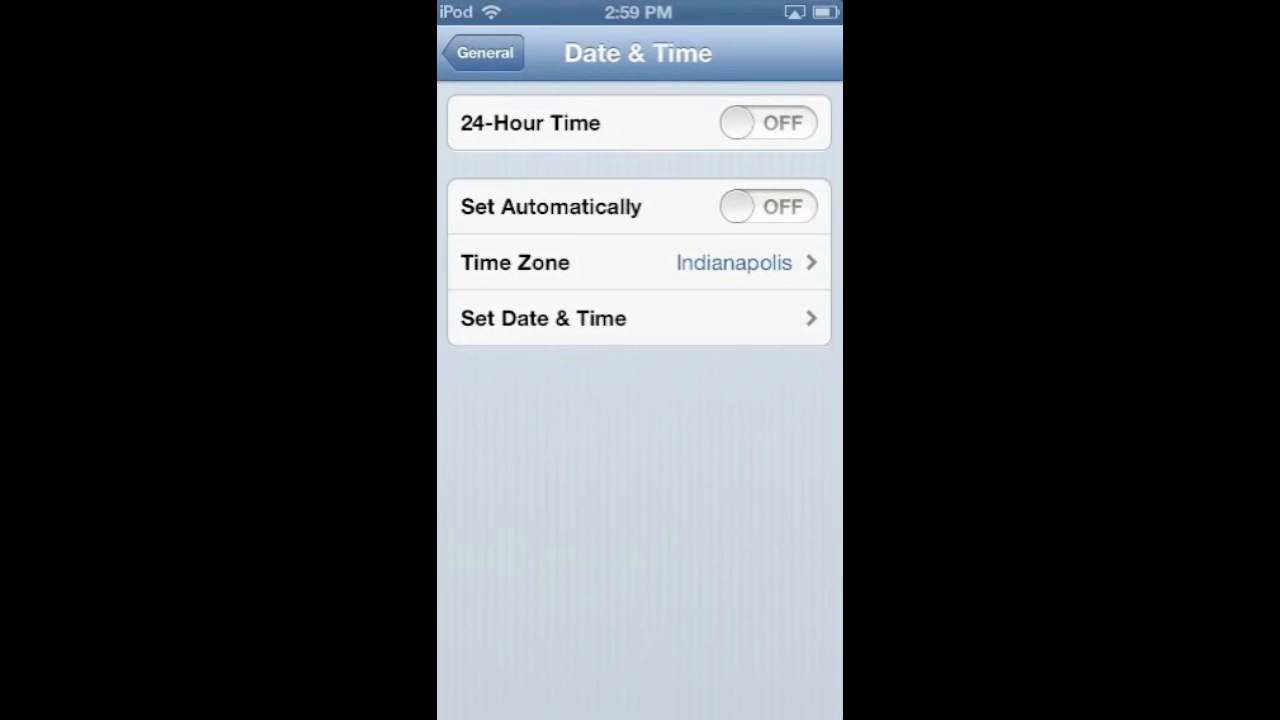
# - Set the date back to 2012 and launch GBA4iOS to its empty ROMs list
pyautogui.click(544, 318)
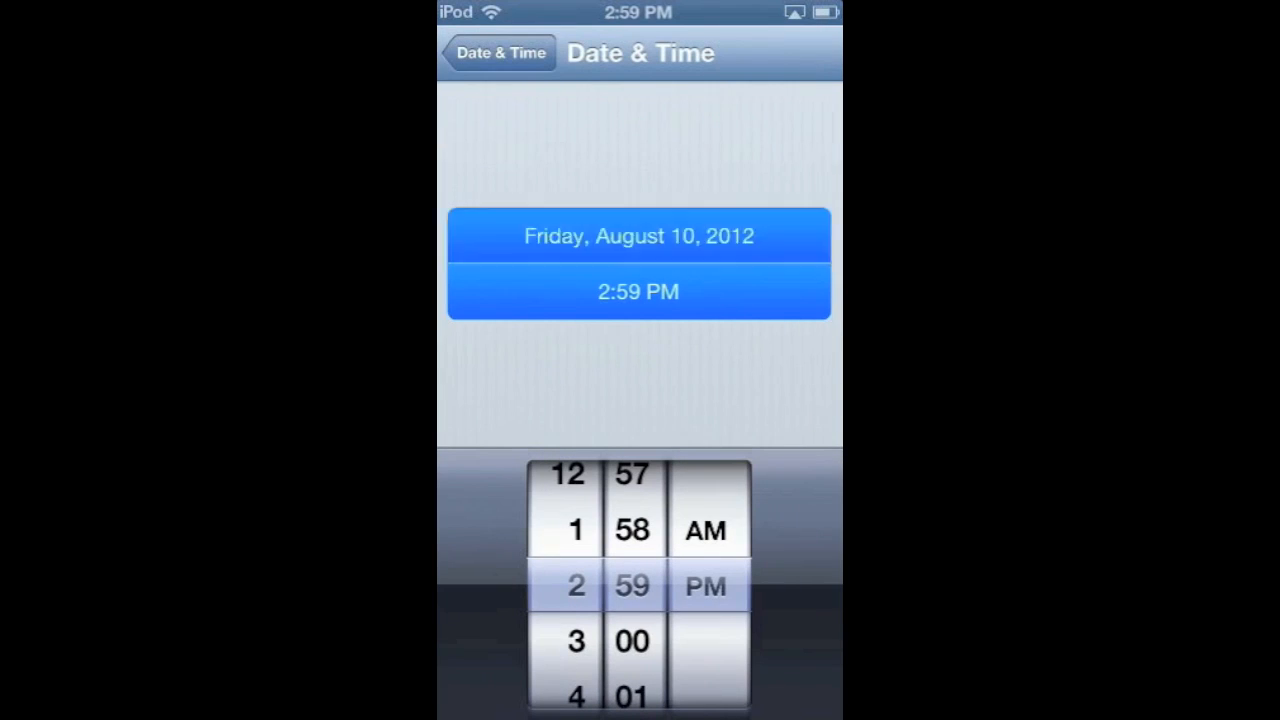
pyautogui.click(638, 236)
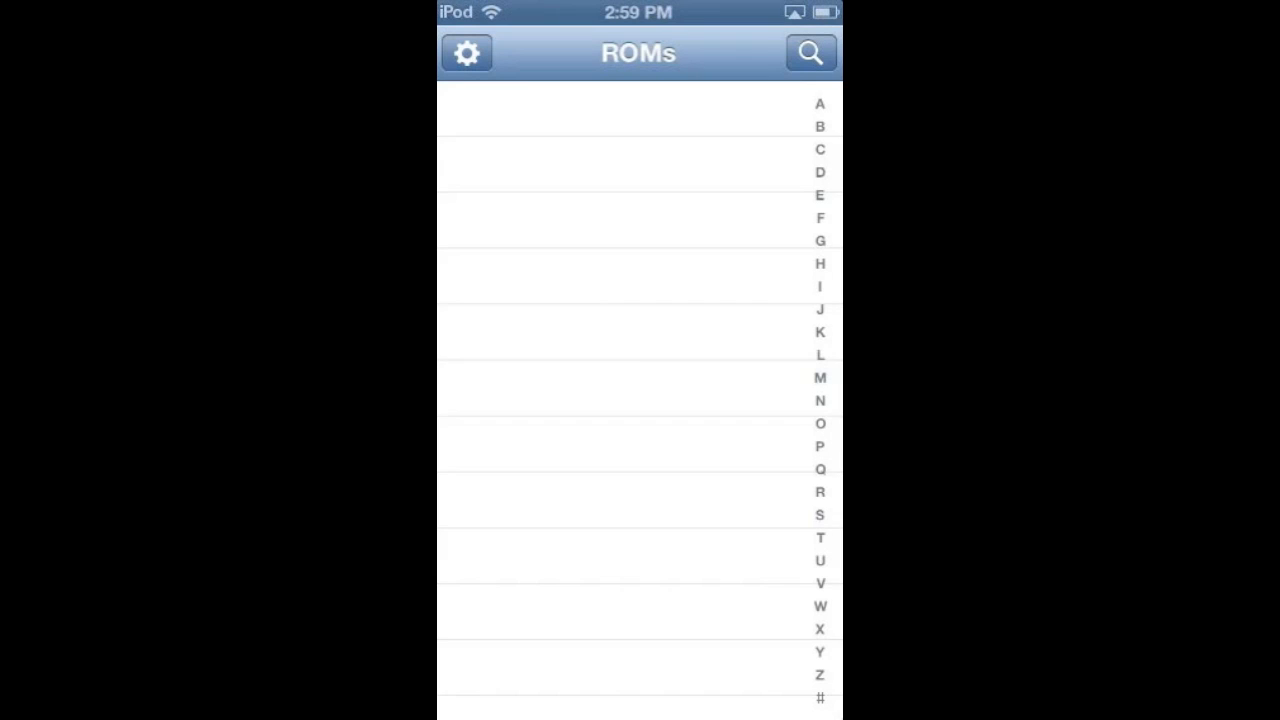
# - Look over the GBA4iOS emulator settings and close them
pyautogui.click(466, 52)
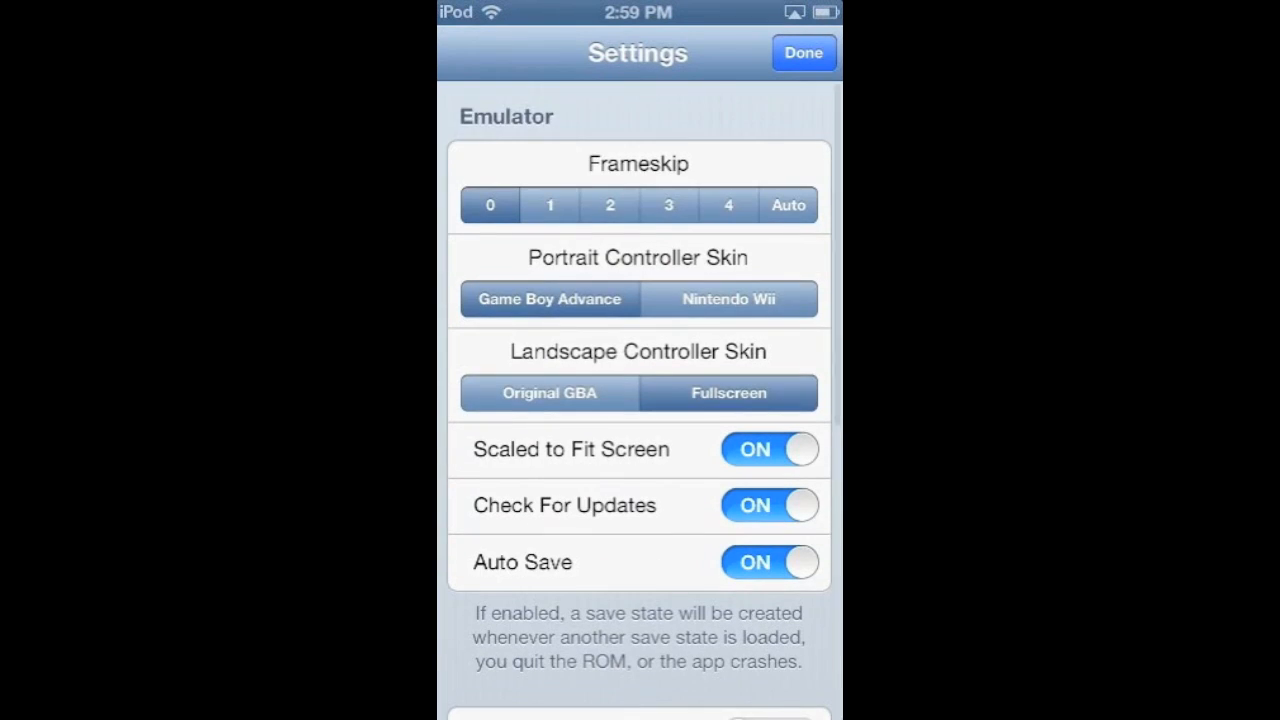
pyautogui.scroll(-3)
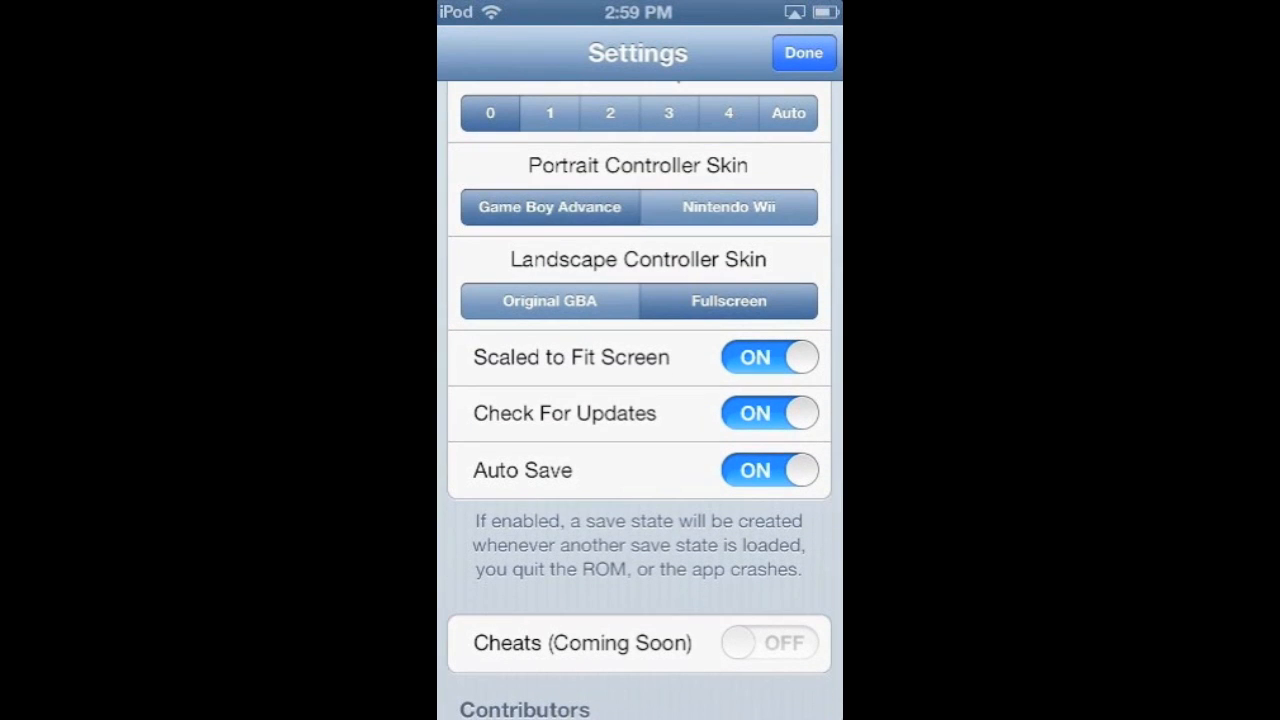
pyautogui.scroll(-3)
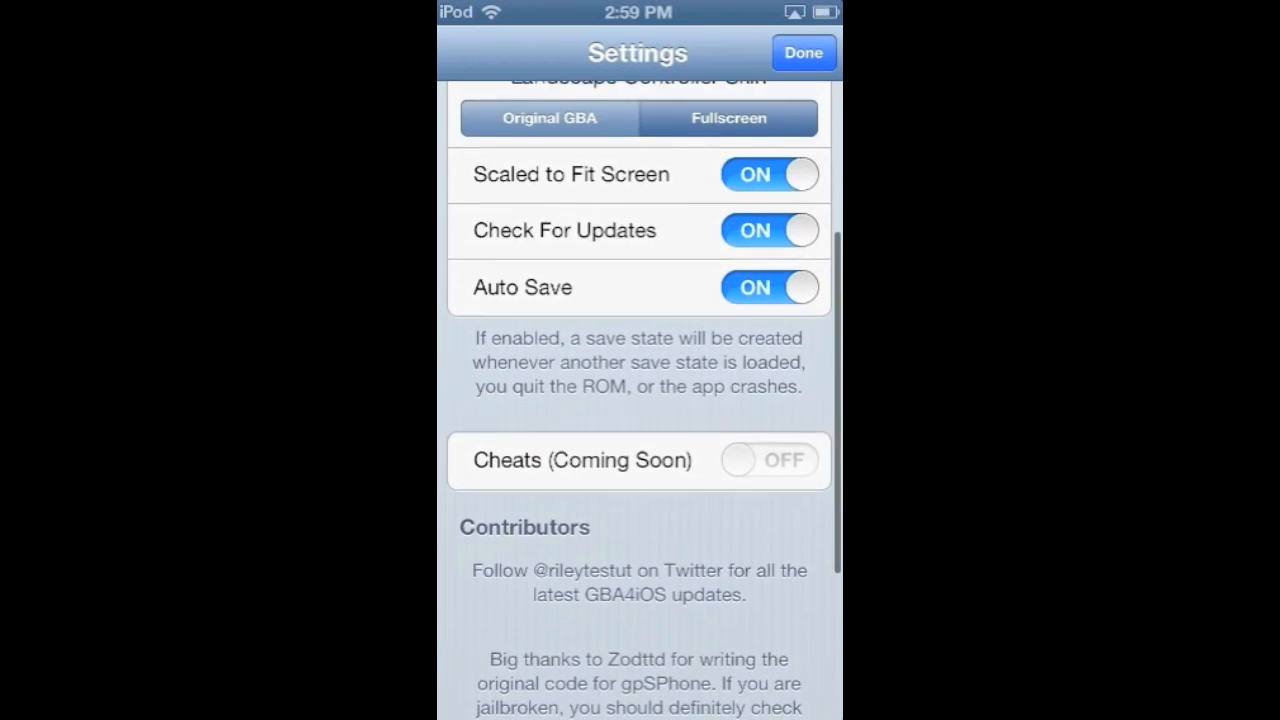
pyautogui.click(804, 52)
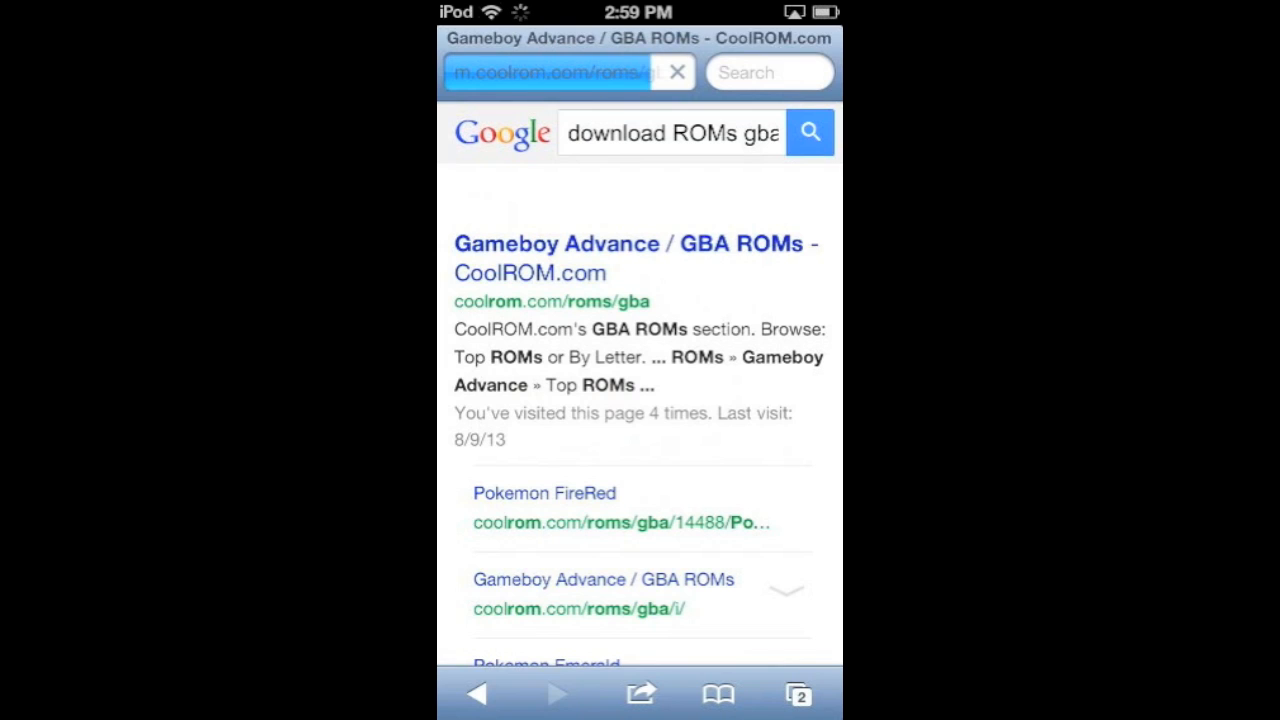
# - Download Pokemon Emerald.zip from CoolROM and open it in GBA4iOS
pyautogui.click(636, 258)
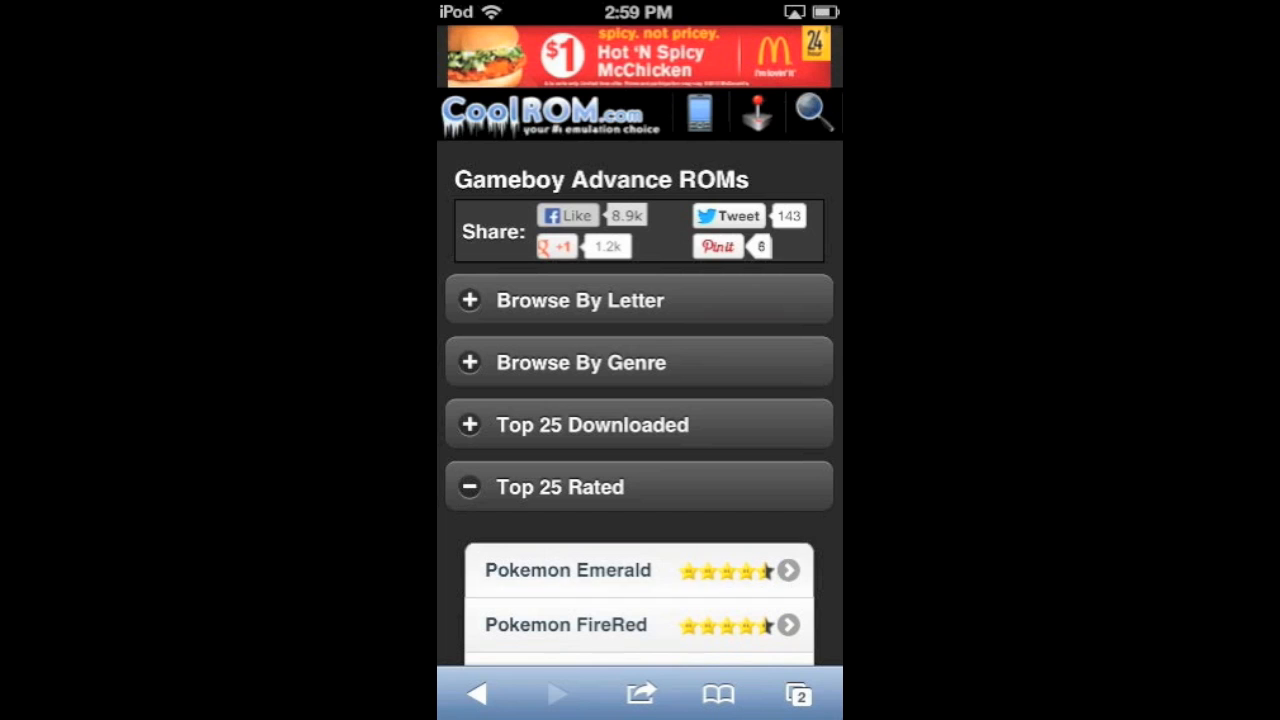
pyautogui.click(568, 570)
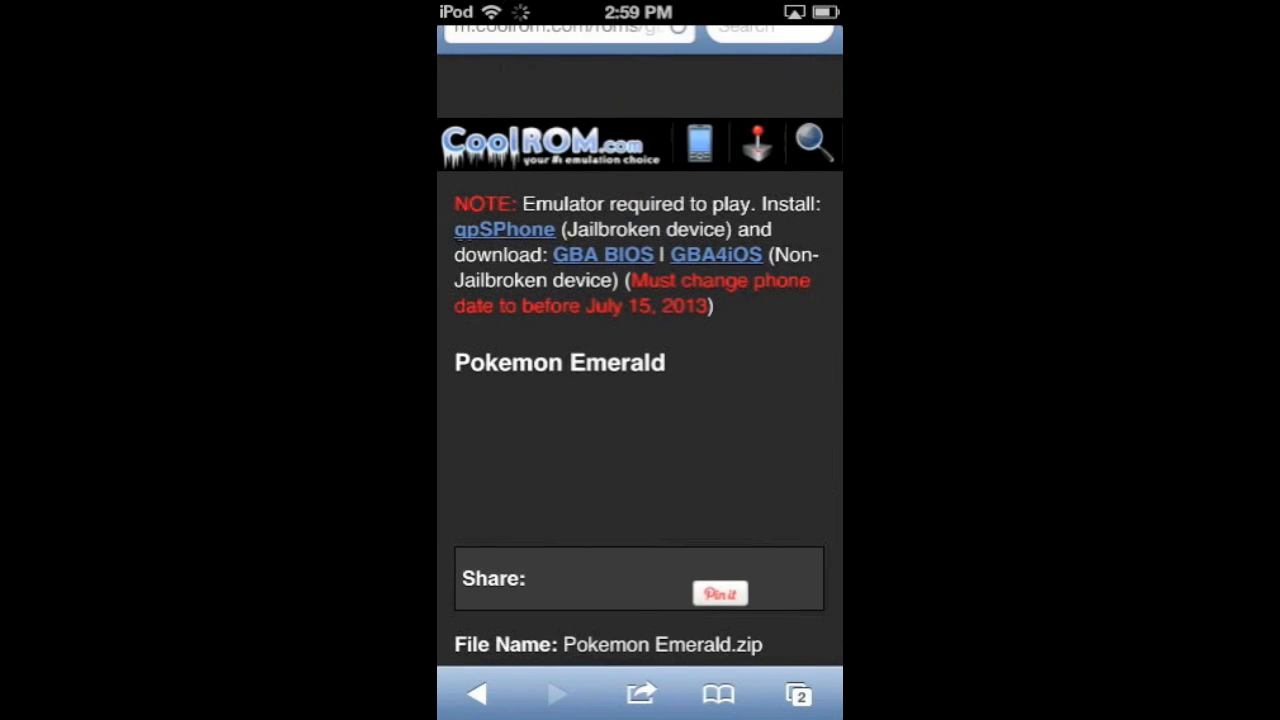
pyautogui.scroll(-3)
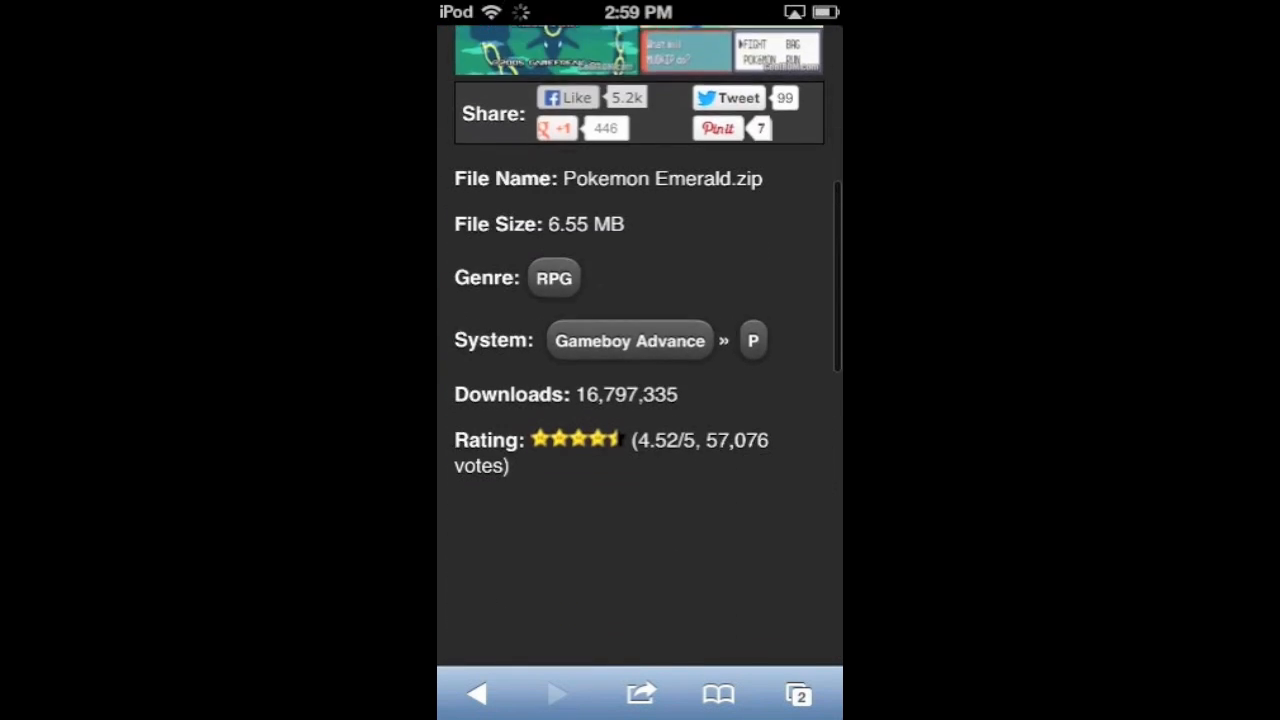
pyautogui.scroll(-3)
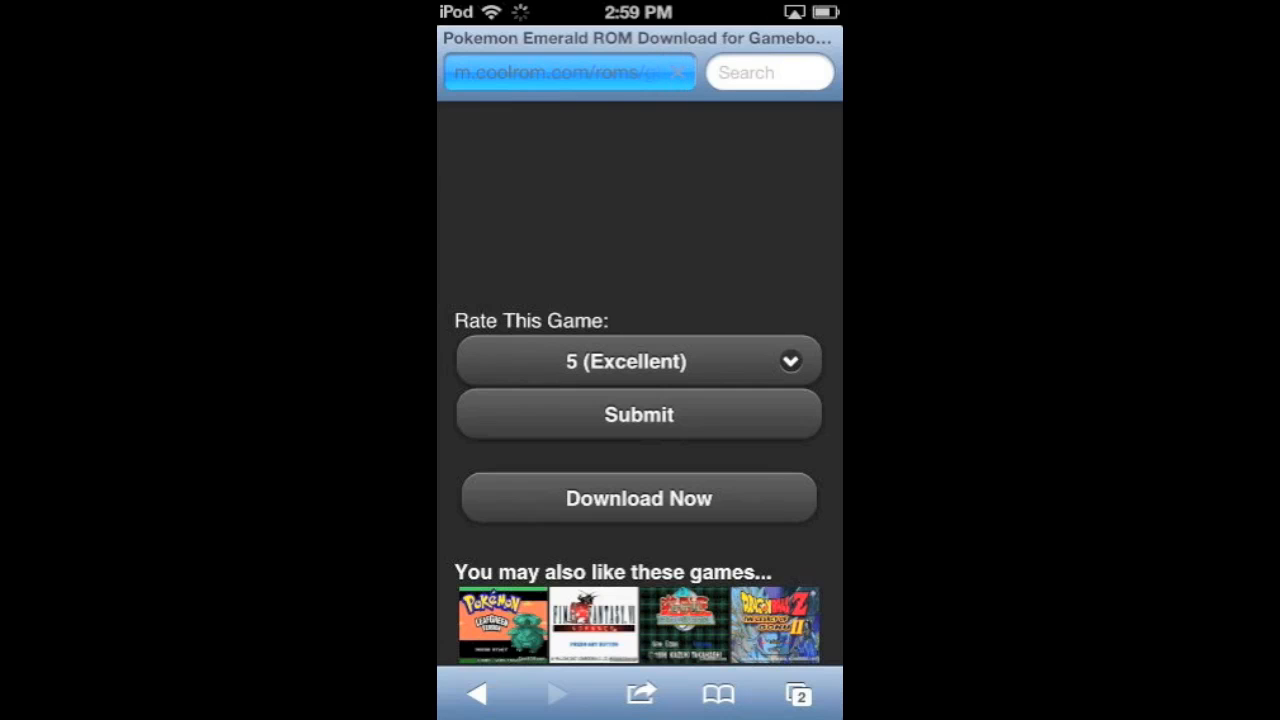
pyautogui.click(638, 498)
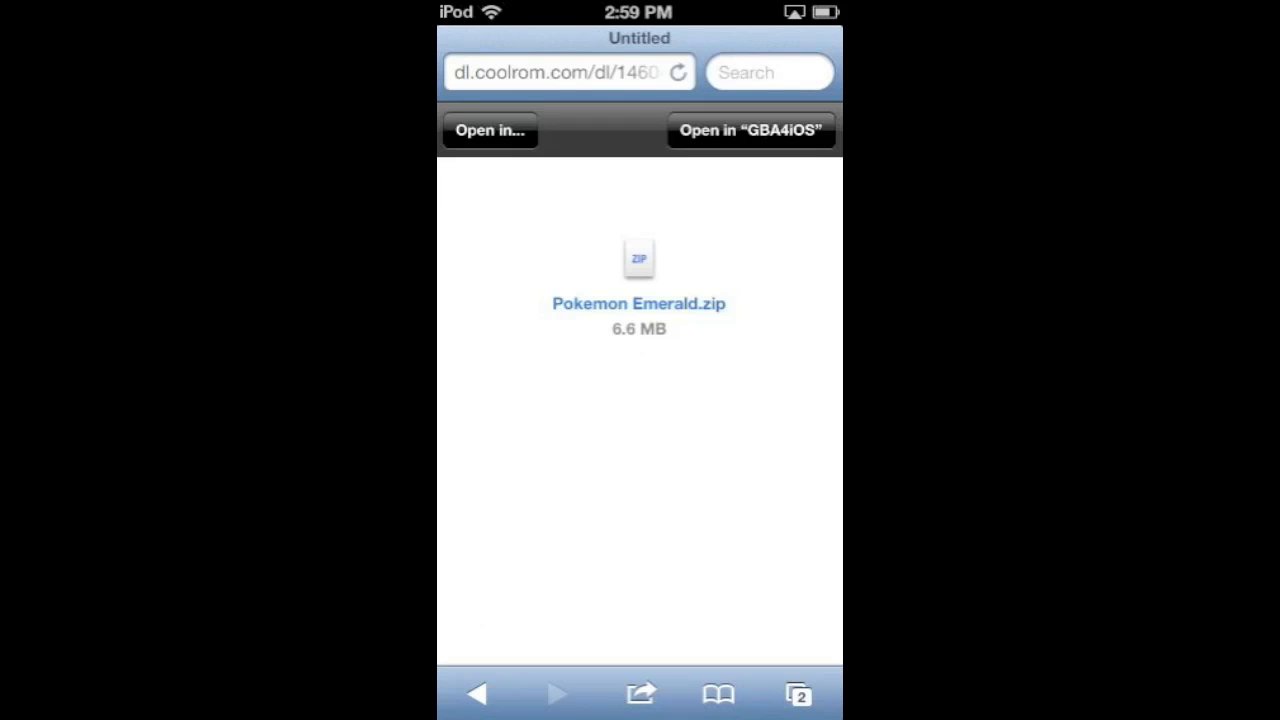
pyautogui.click(750, 130)
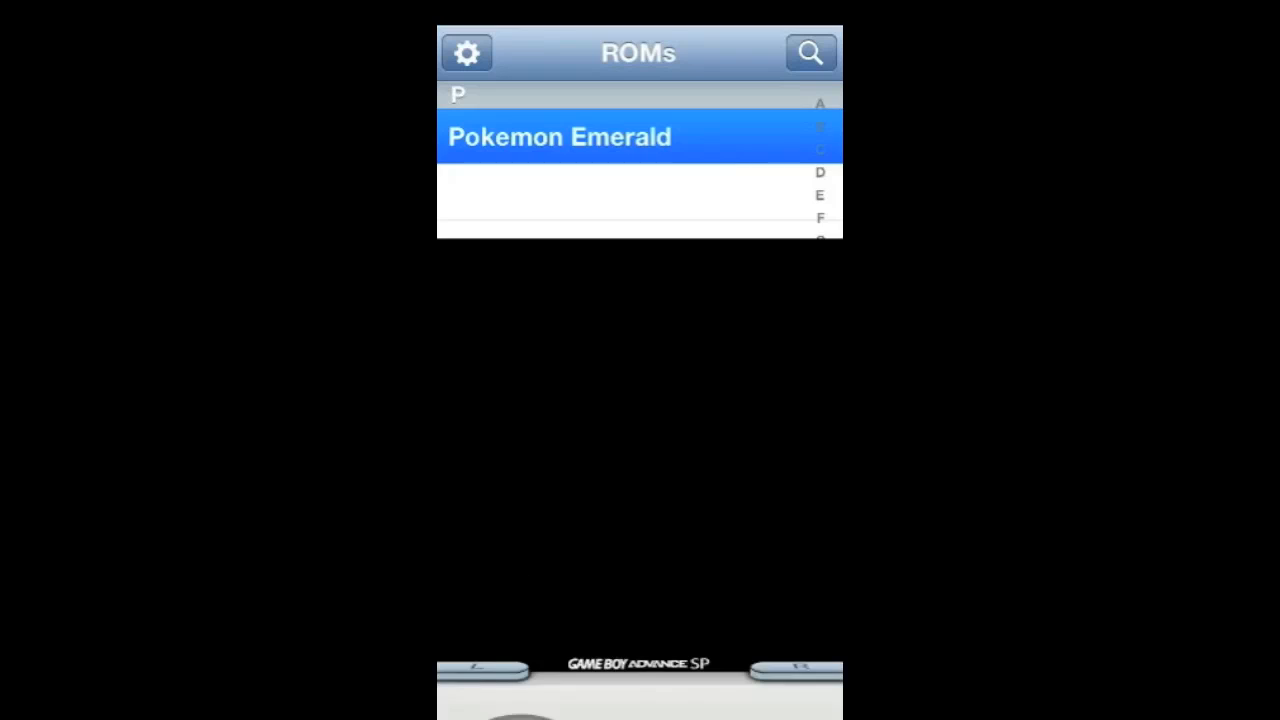
# - Run Pokemon Emerald to its title screen, then quit the game via the menu
pyautogui.click(558, 136)
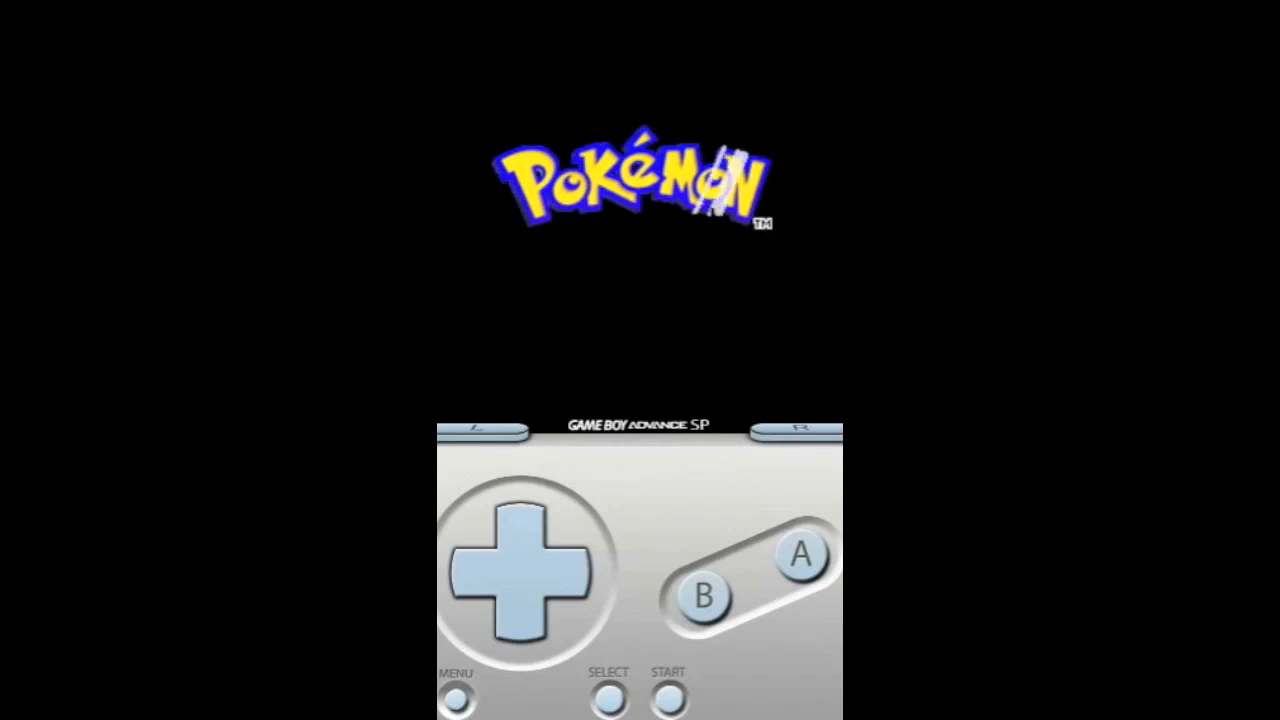
pyautogui.click(456, 696)
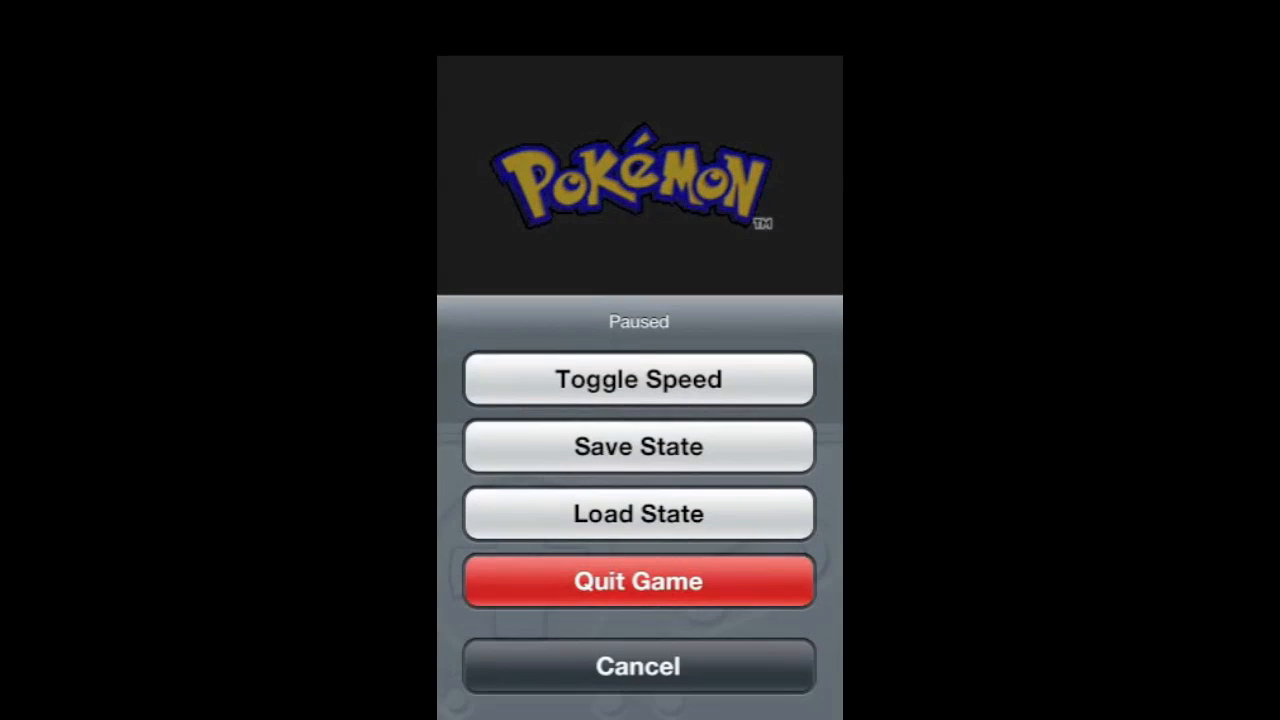
pyautogui.click(638, 580)
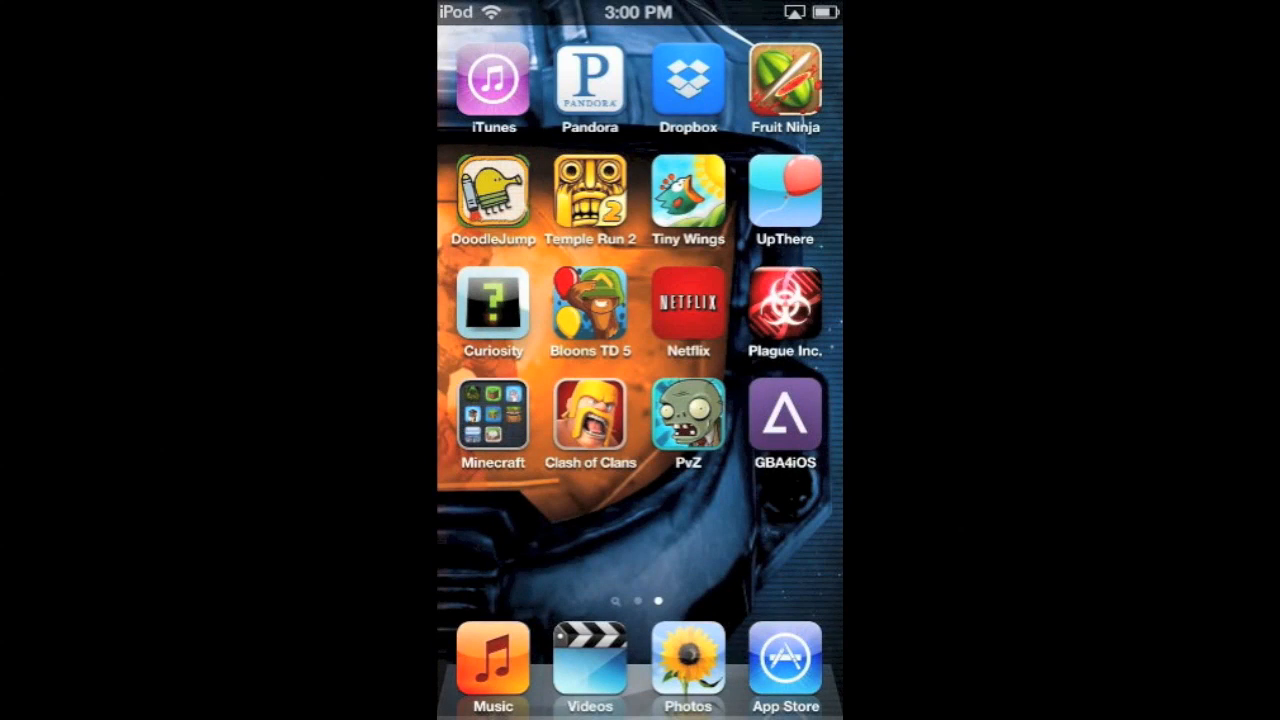